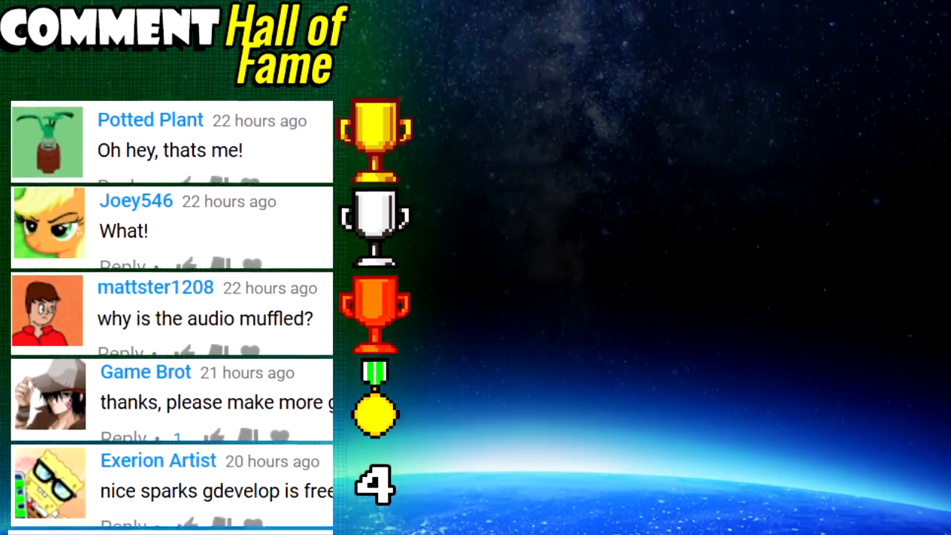
- Create a new project from the 2D Side Scroller Blueprint template and load its example level
{"action": "scroll", "scroll_direction": "down", "scroll_amount": 3}
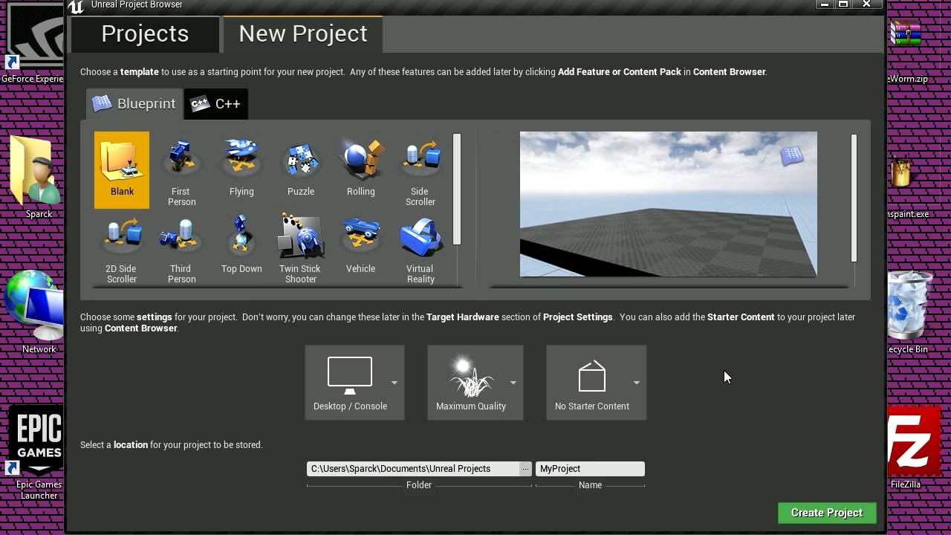
{"action": "scroll", "scroll_direction": "down", "scroll_amount": 3}
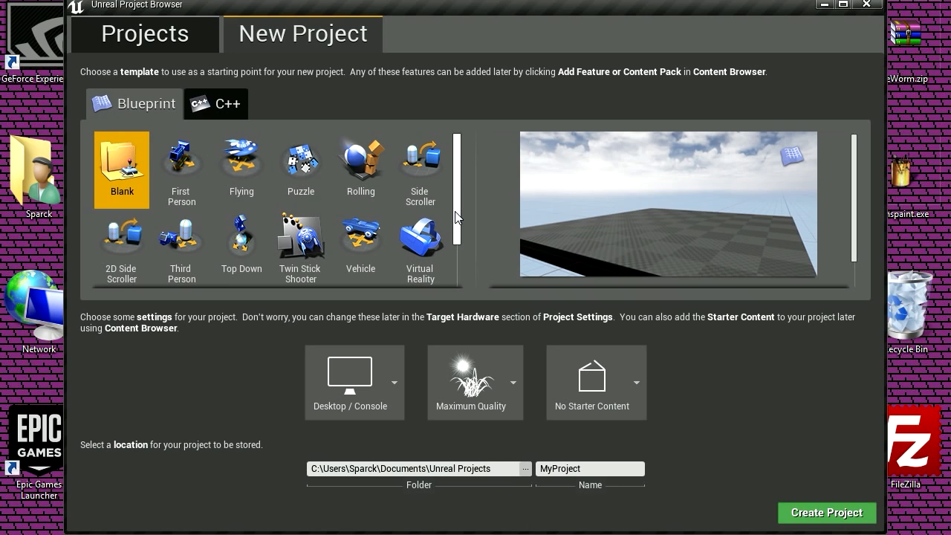
{"action": "left_click", "coordinate": [122, 245]}
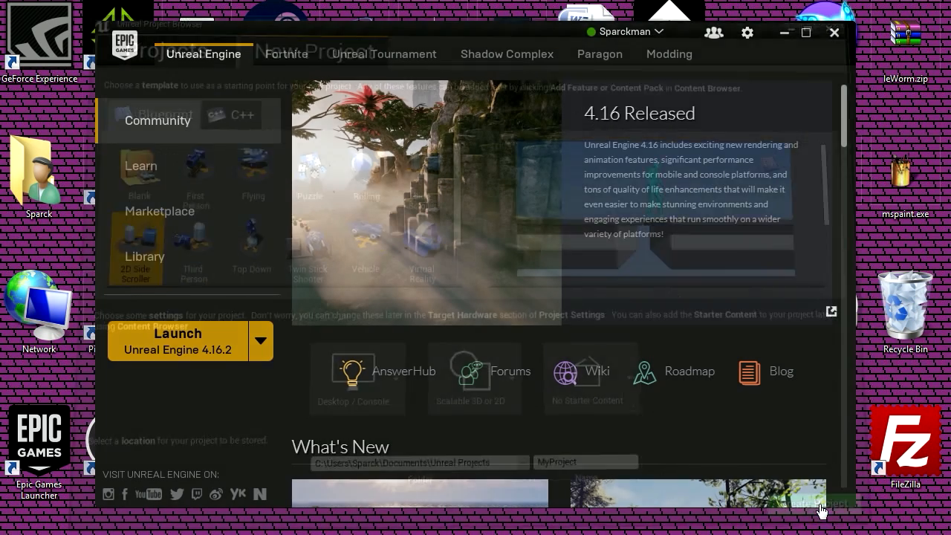
{"action": "left_click", "coordinate": [177, 340]}
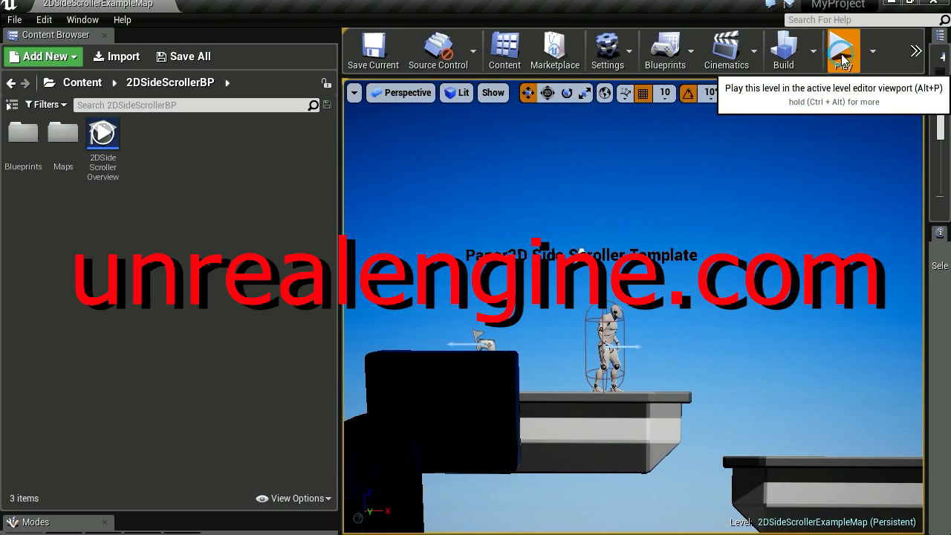
{"action": "left_click", "coordinate": [842, 51]}
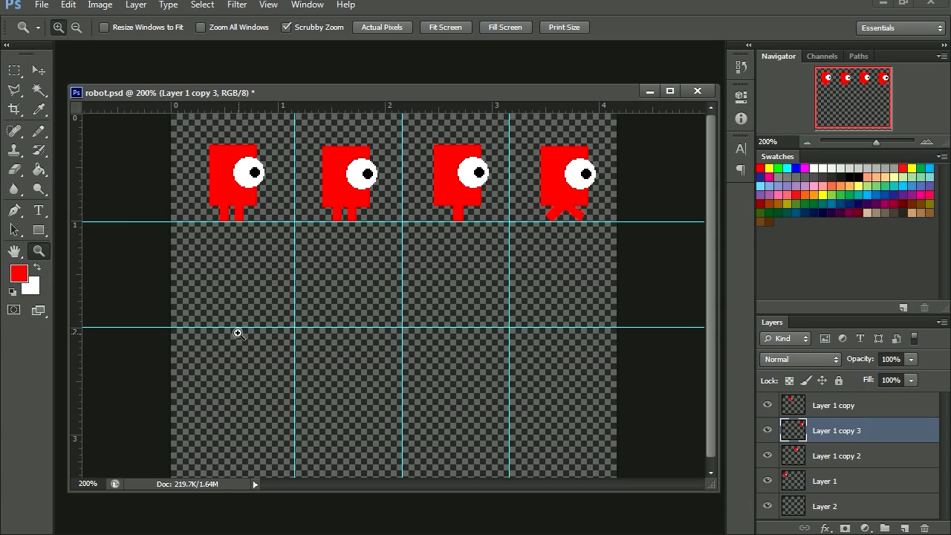
{"action": "mouse_move", "coordinate": [243, 278]}
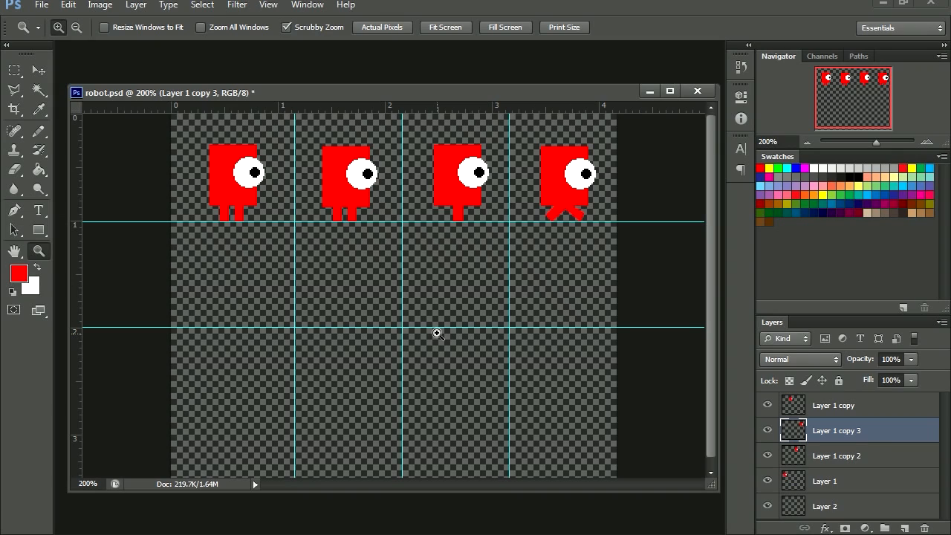
{"action": "mouse_move", "coordinate": [22, 67]}
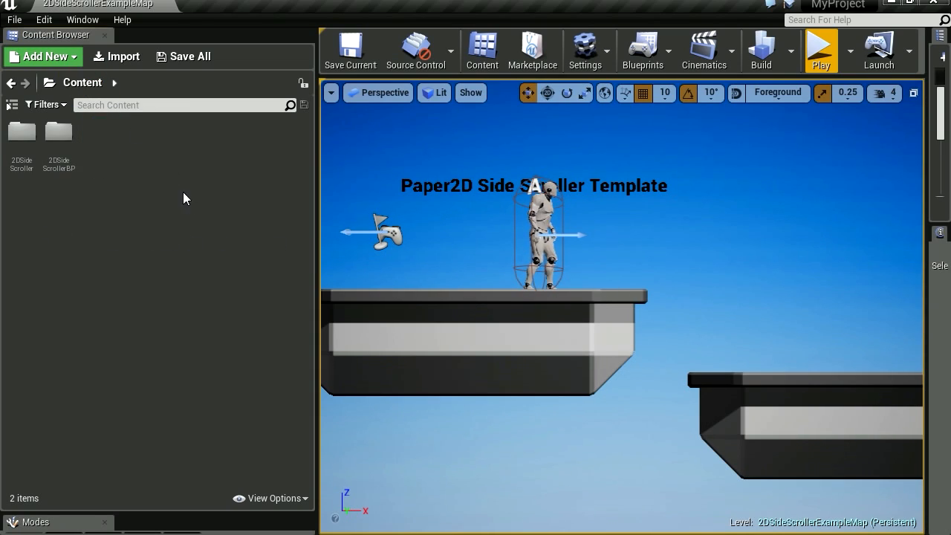
{"action": "mouse_move", "coordinate": [21, 133]}
{"action": "type", "text": "sparco"}
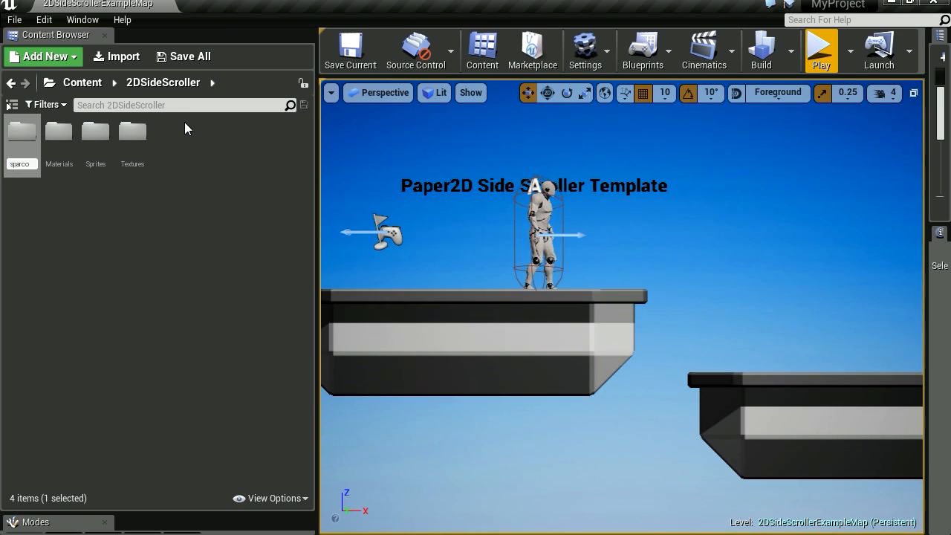
- Import robot_2.png from Pictures > Animation into the new content folder as a texture
{"action": "left_click", "coordinate": [116, 56]}
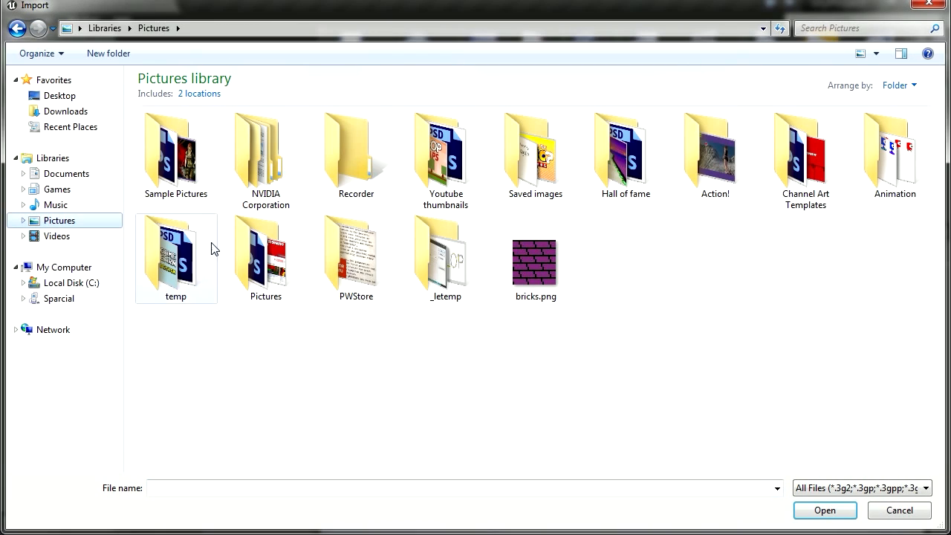
{"action": "double_click", "coordinate": [895, 148]}
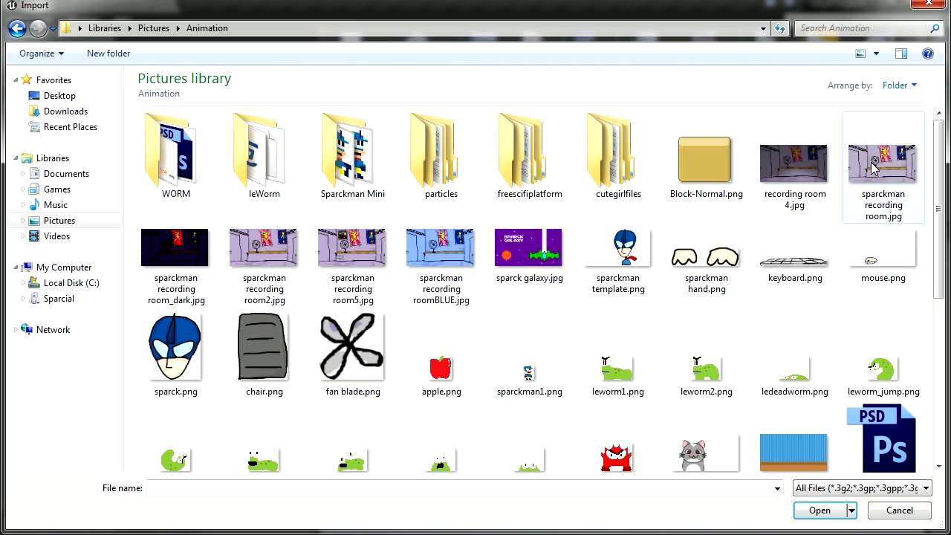
{"action": "scroll", "scroll_direction": "down", "scroll_amount": 3}
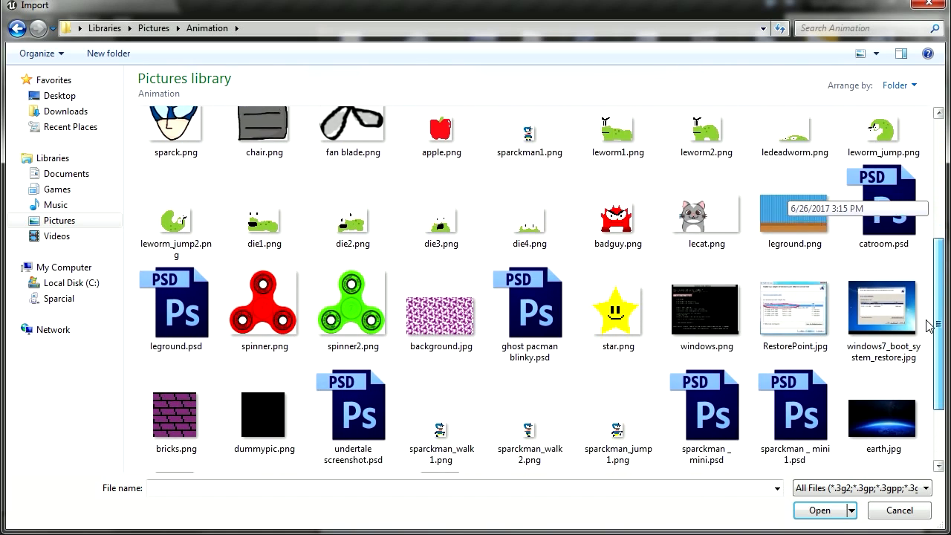
{"action": "scroll", "scroll_direction": "down", "scroll_amount": 3}
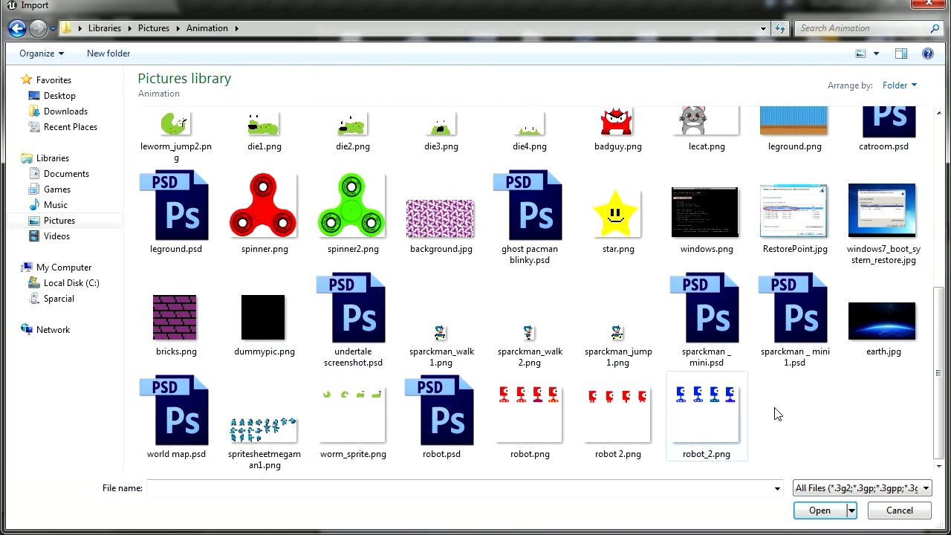
{"action": "left_click", "coordinate": [618, 416]}
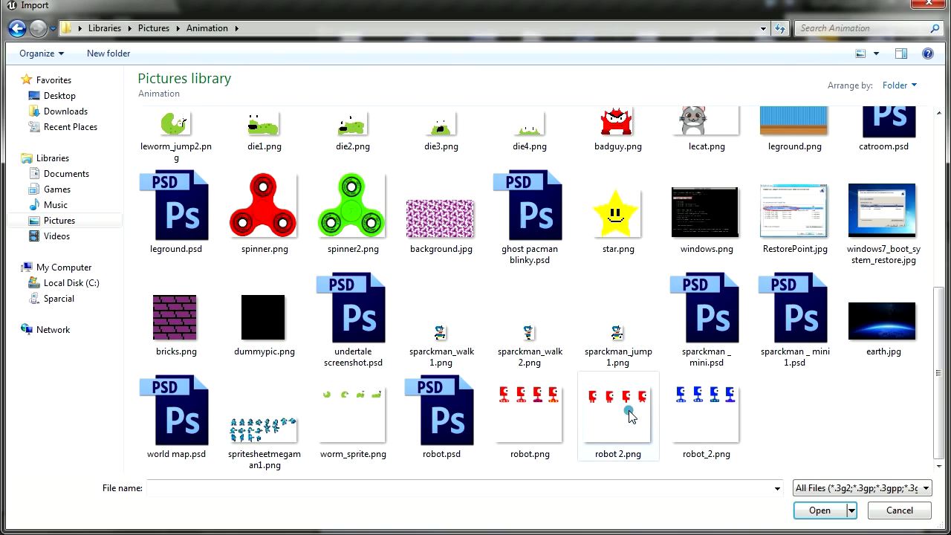
{"action": "left_click", "coordinate": [819, 510]}
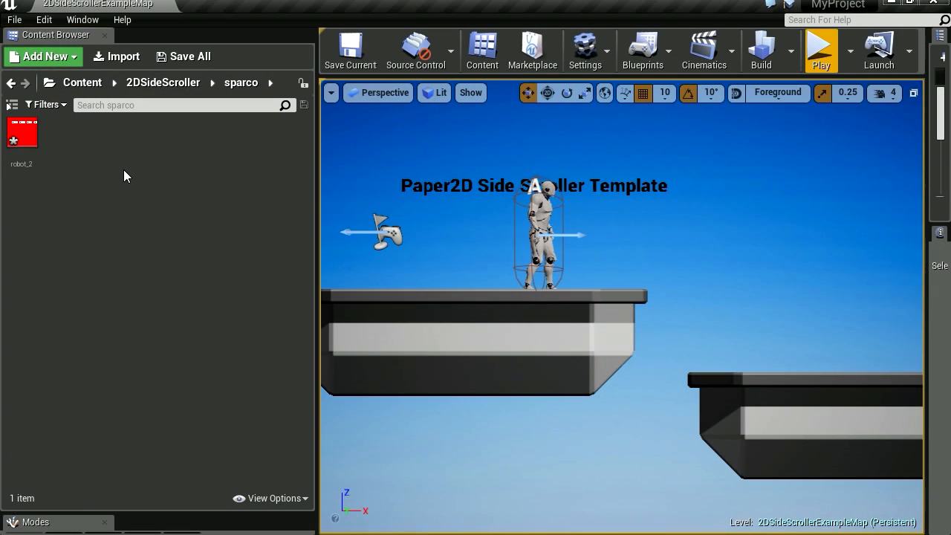
- Extract the four detected sprites from the robot_2 texture via Sprite Actions
{"action": "right_click", "coordinate": [22, 133]}
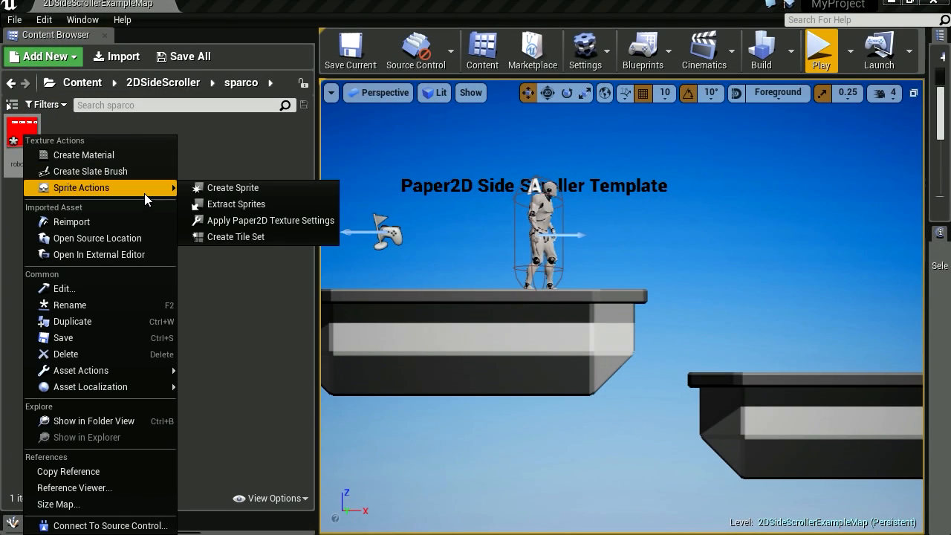
{"action": "mouse_move", "coordinate": [234, 203]}
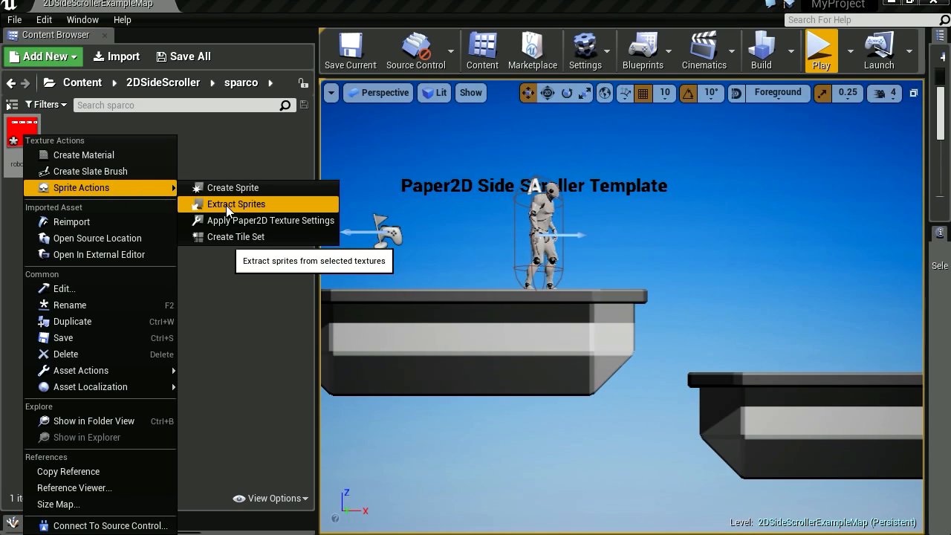
{"action": "left_click", "coordinate": [235, 203]}
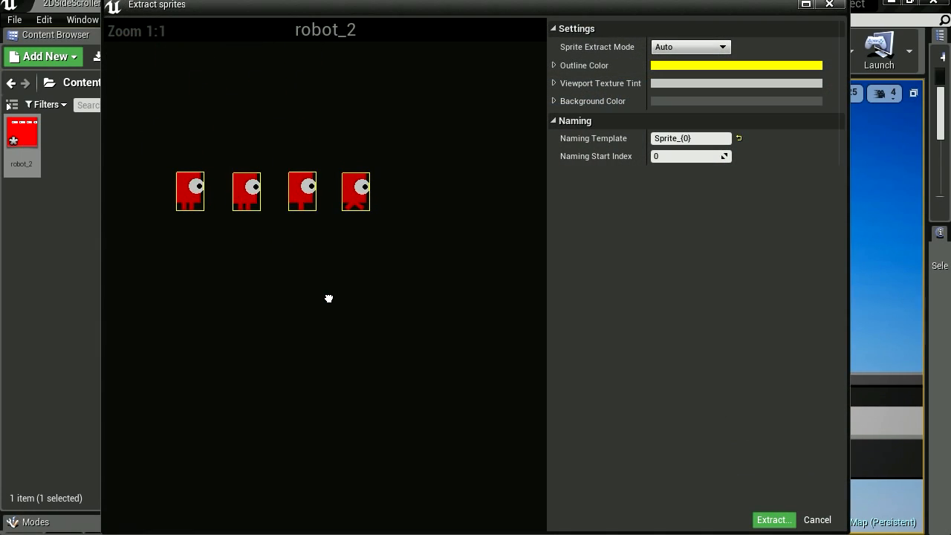
{"action": "left_click", "coordinate": [773, 517]}
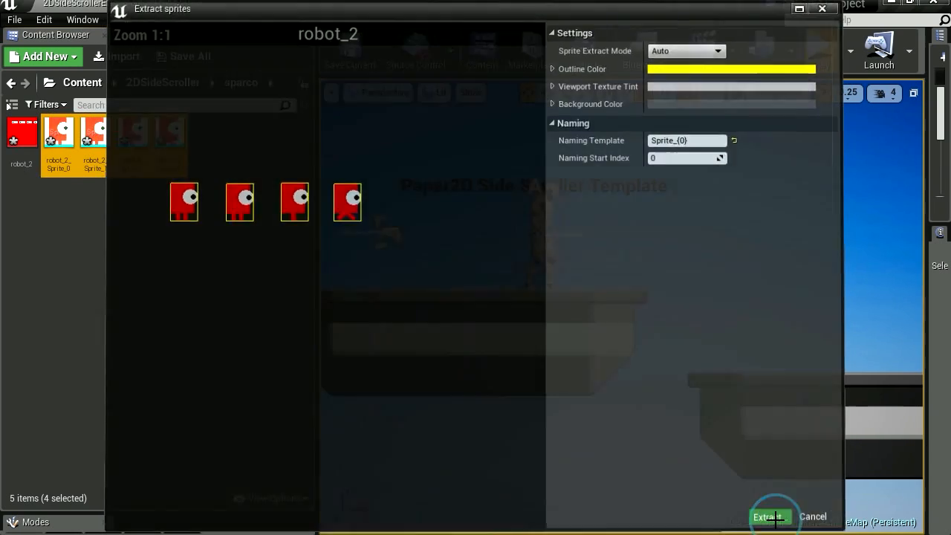
{"action": "left_click", "coordinate": [767, 518]}
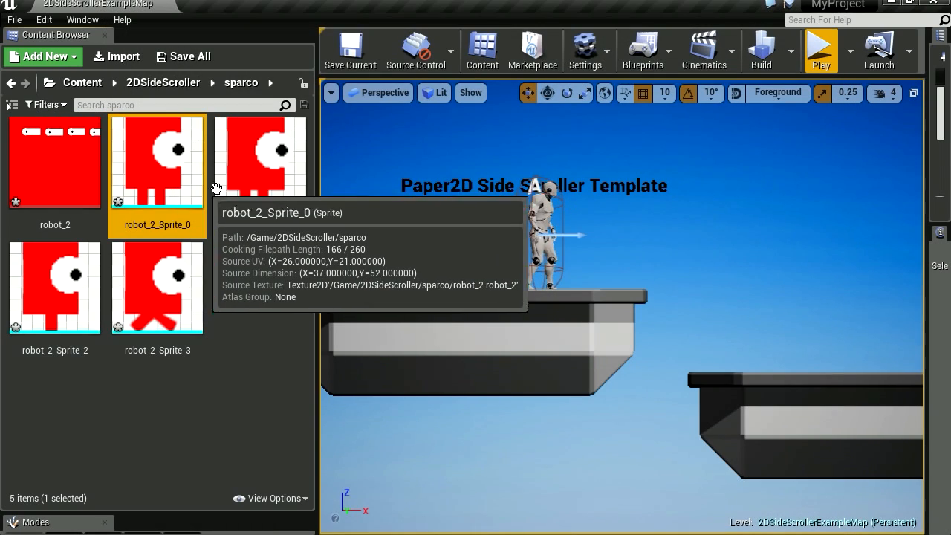
- Build a flipbook from the first two robot sprites and name it widle
{"action": "left_click", "coordinate": [259, 162]}
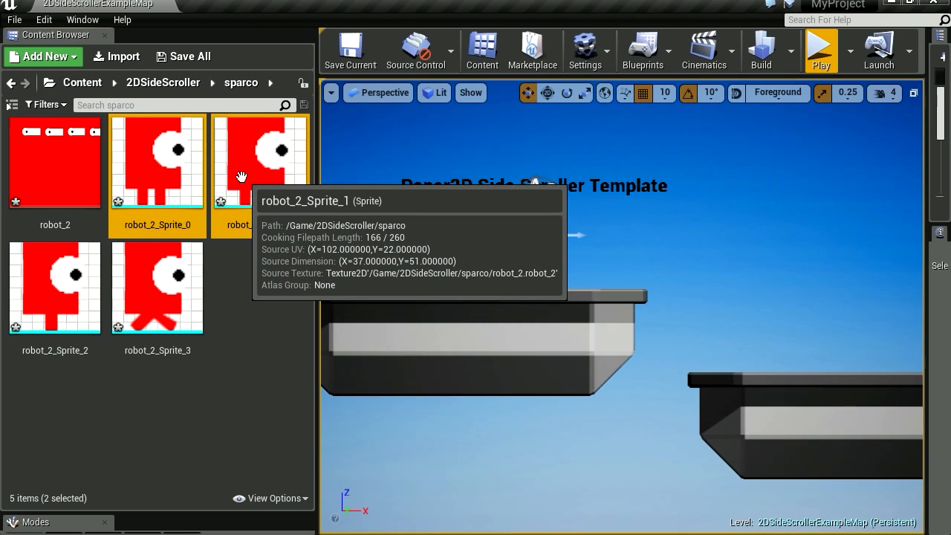
{"action": "right_click", "coordinate": [241, 175]}
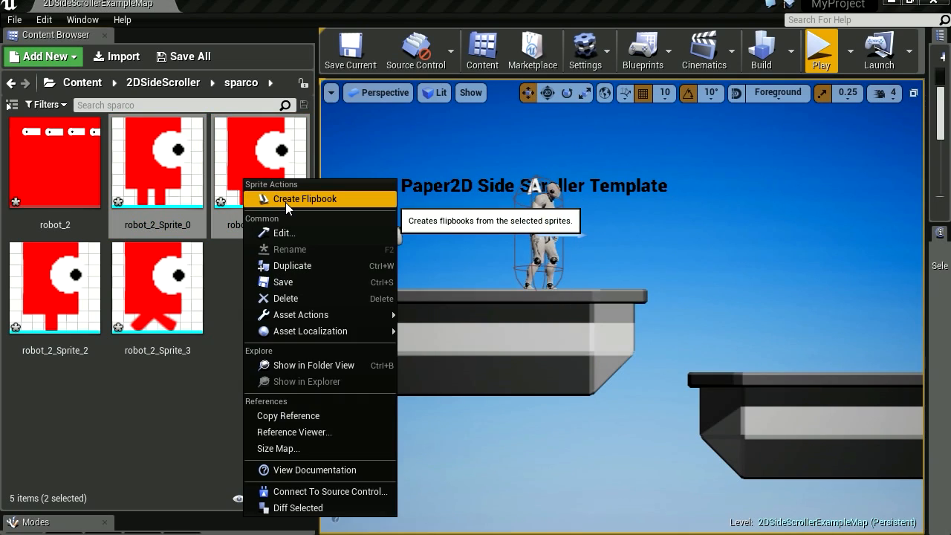
{"action": "left_click", "coordinate": [303, 199]}
{"action": "type", "text": "w"}
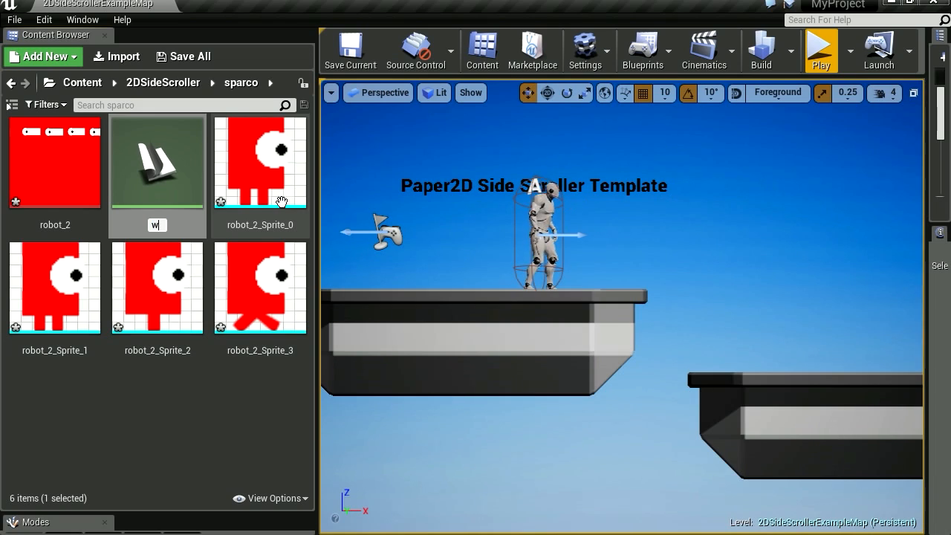
{"action": "type", "text": "idle"}
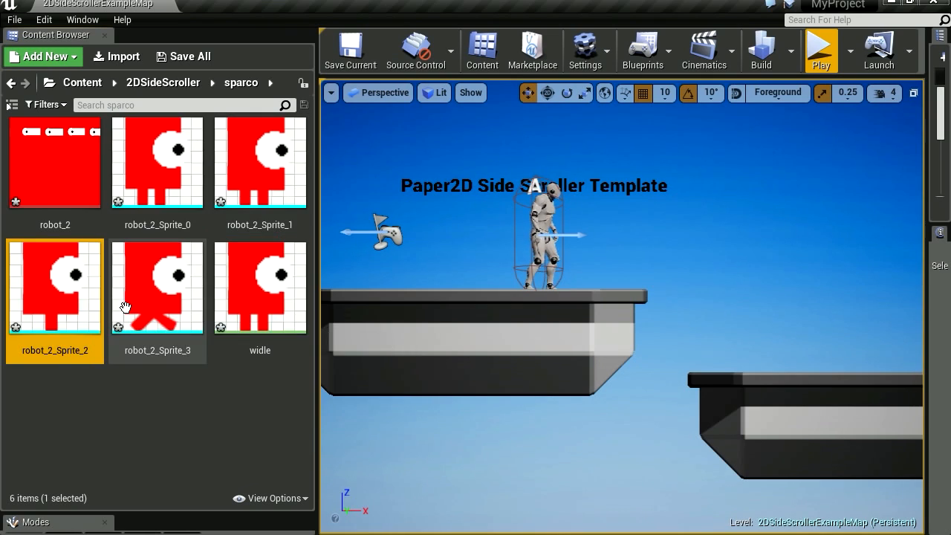
- Build a second flipbook from the last two robot sprites and name it wwalk
{"action": "right_click", "coordinate": [157, 285]}
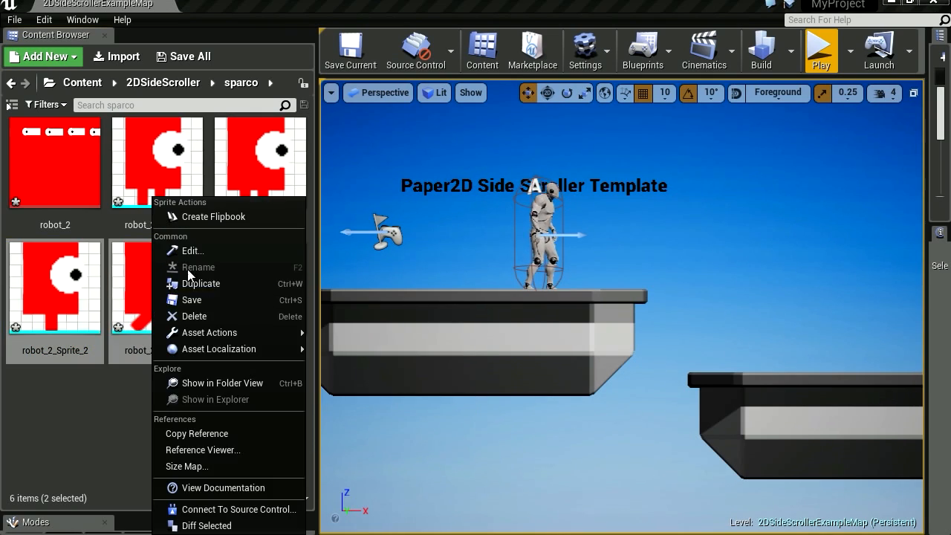
{"action": "left_click", "coordinate": [199, 267]}
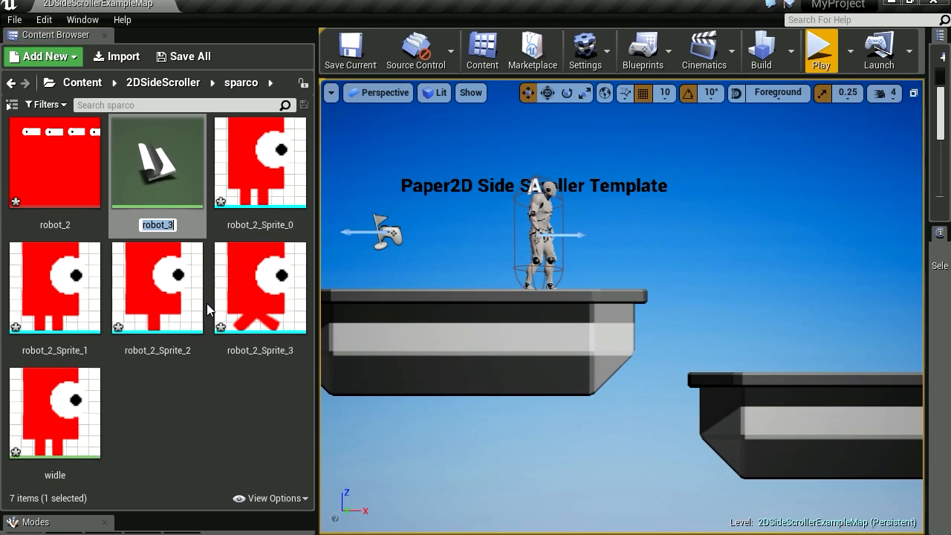
{"action": "type", "text": "w"}
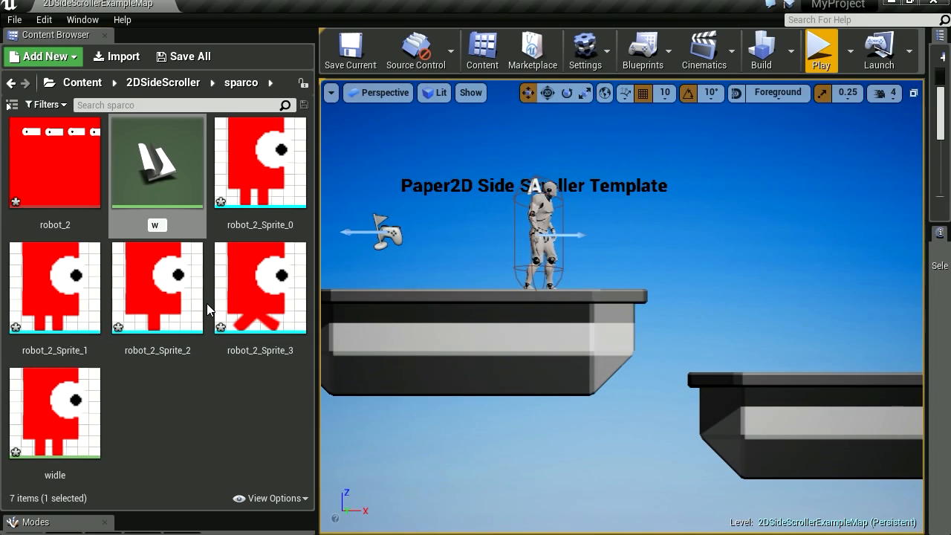
{"action": "type", "text": "wwalk"}
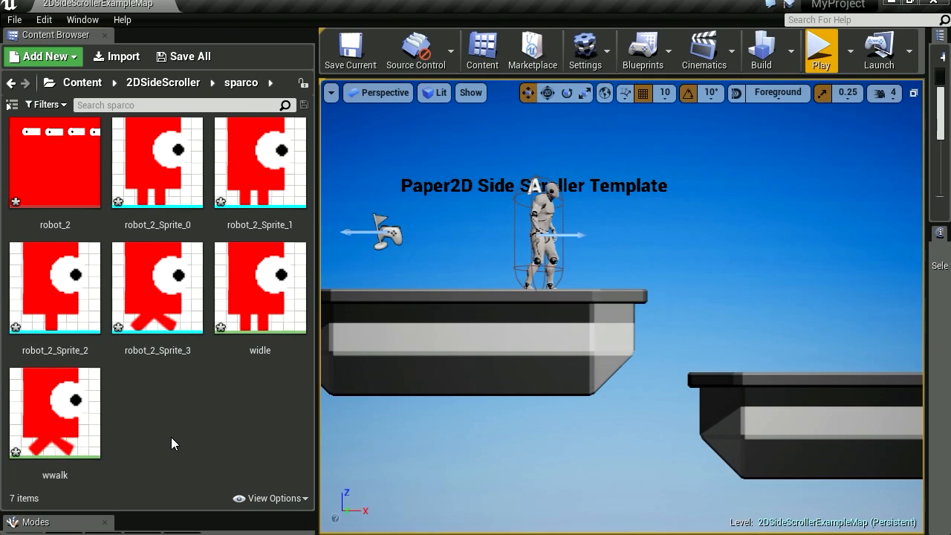
{"action": "mouse_move", "coordinate": [271, 305]}
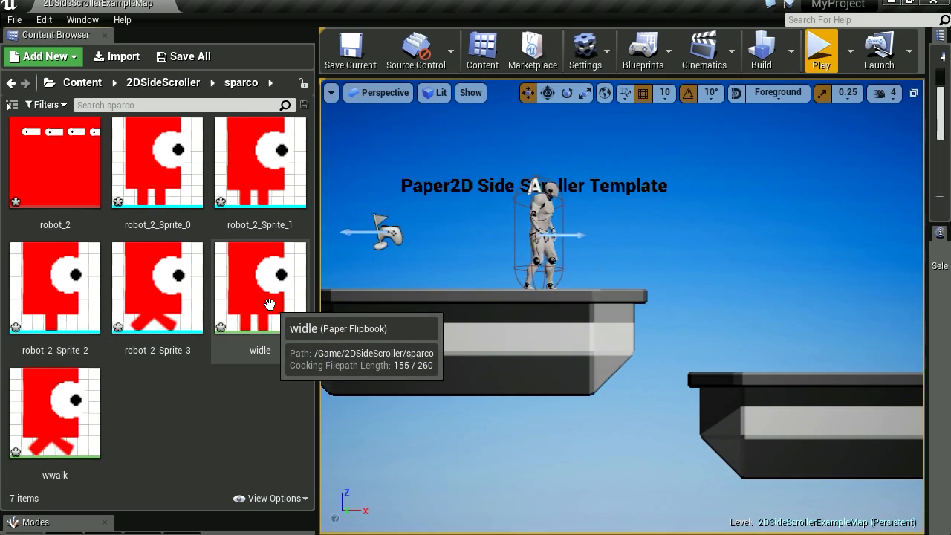
{"action": "double_click", "coordinate": [259, 286]}
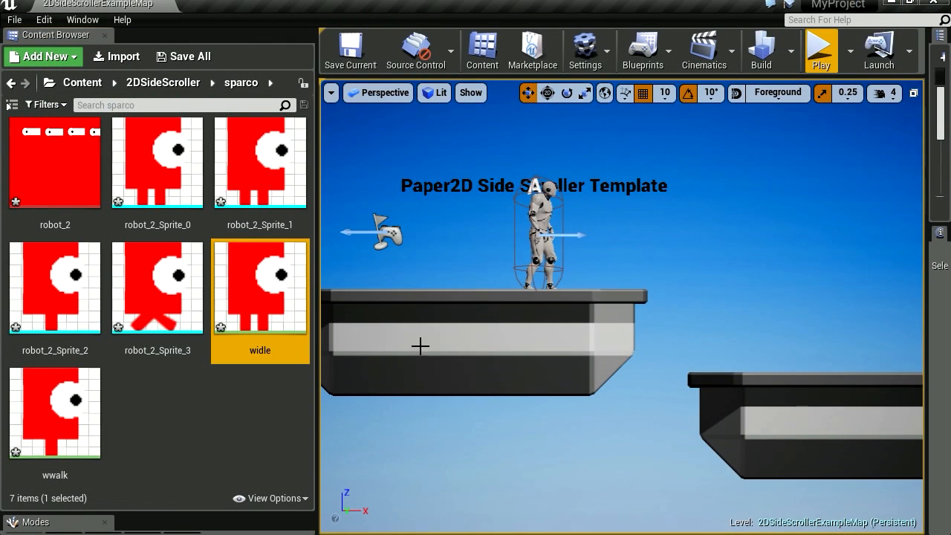
- Select 2DSideScrollerCharacter in the World Outliner and edit its blueprint
{"action": "left_click", "coordinate": [820, 48]}
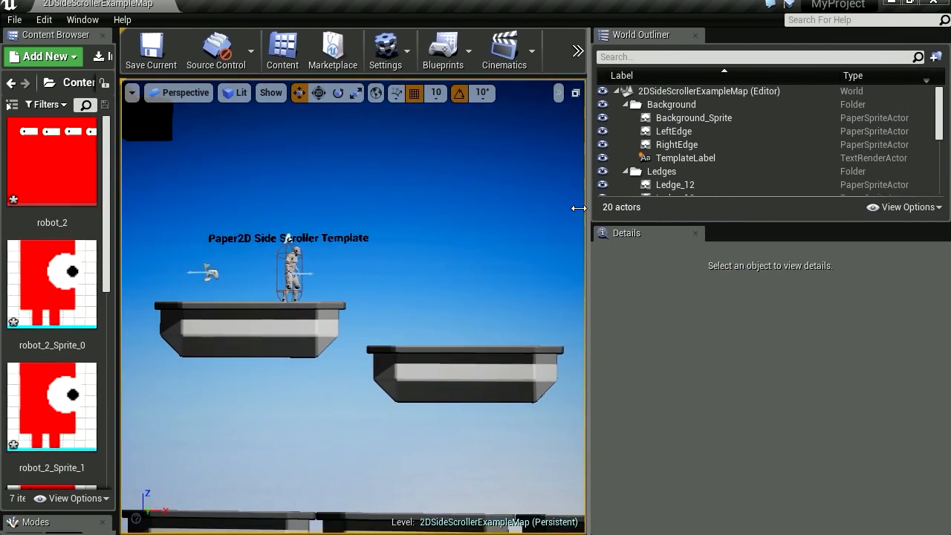
{"action": "left_click", "coordinate": [664, 117]}
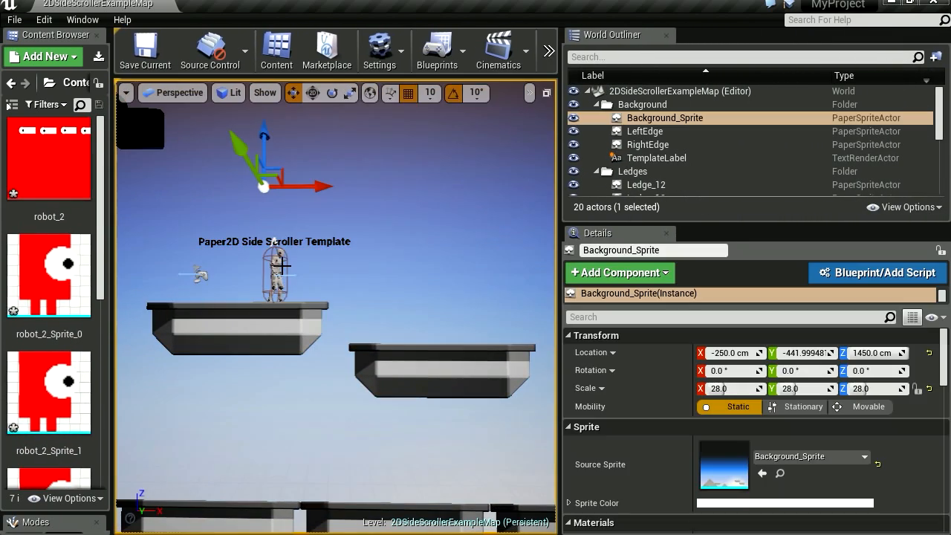
{"action": "left_click", "coordinate": [665, 175]}
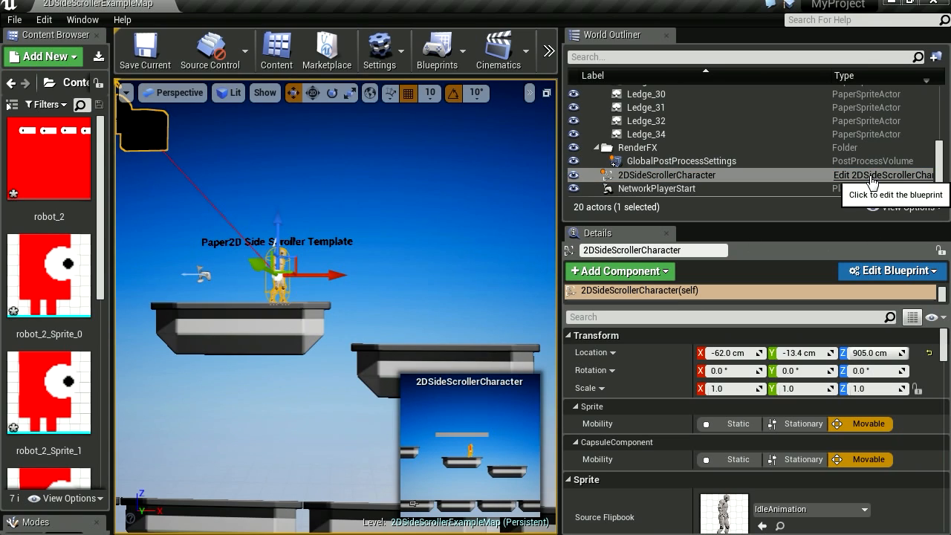
{"action": "left_click", "coordinate": [883, 176]}
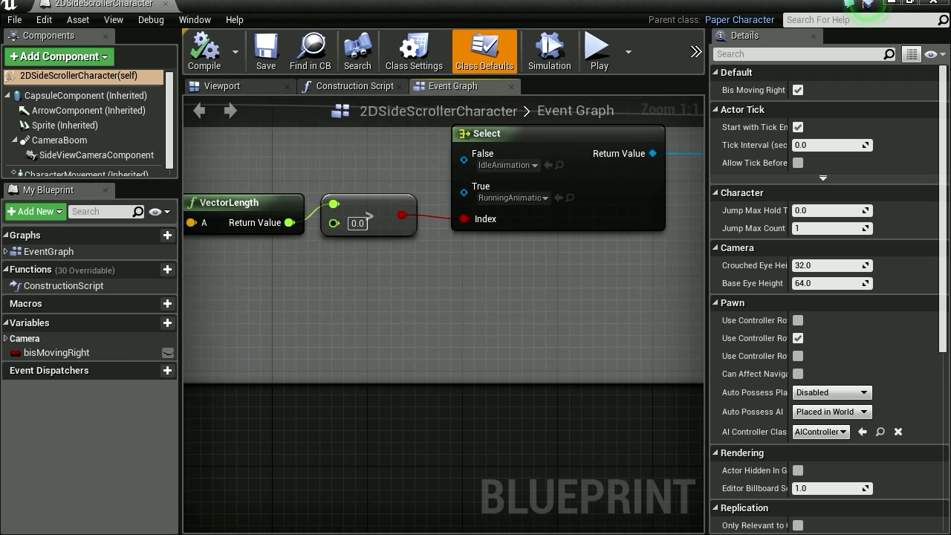
- Set the Select node's False (idle) input to the widle flipbook and show the Viewport preview
{"action": "scroll", "scroll_direction": "down", "scroll_amount": 3}
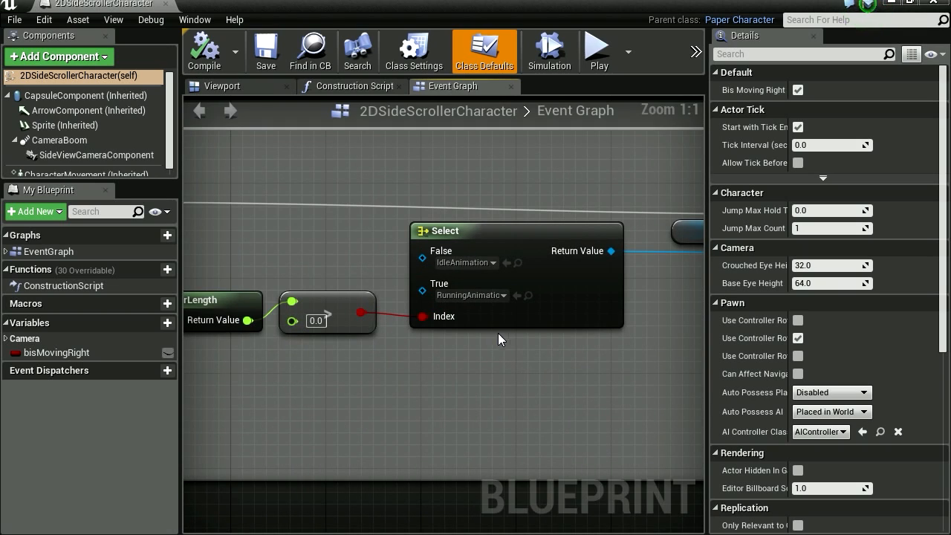
{"action": "left_click", "coordinate": [463, 262]}
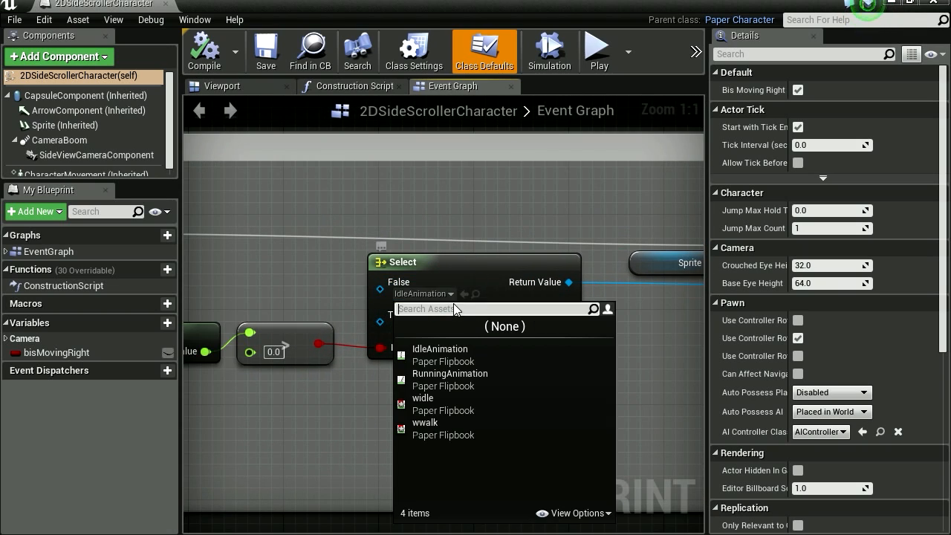
{"action": "mouse_move", "coordinate": [422, 404]}
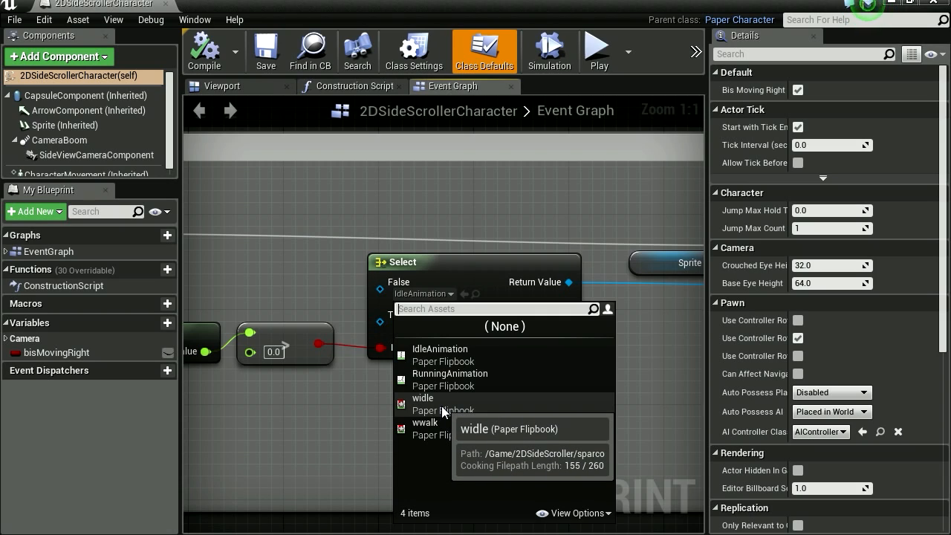
{"action": "left_click", "coordinate": [422, 398]}
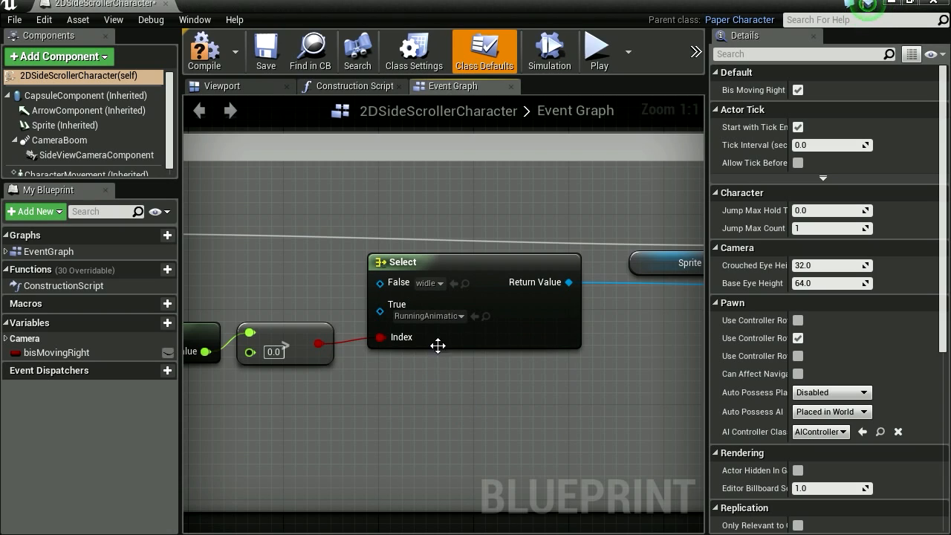
{"action": "left_click", "coordinate": [428, 315]}
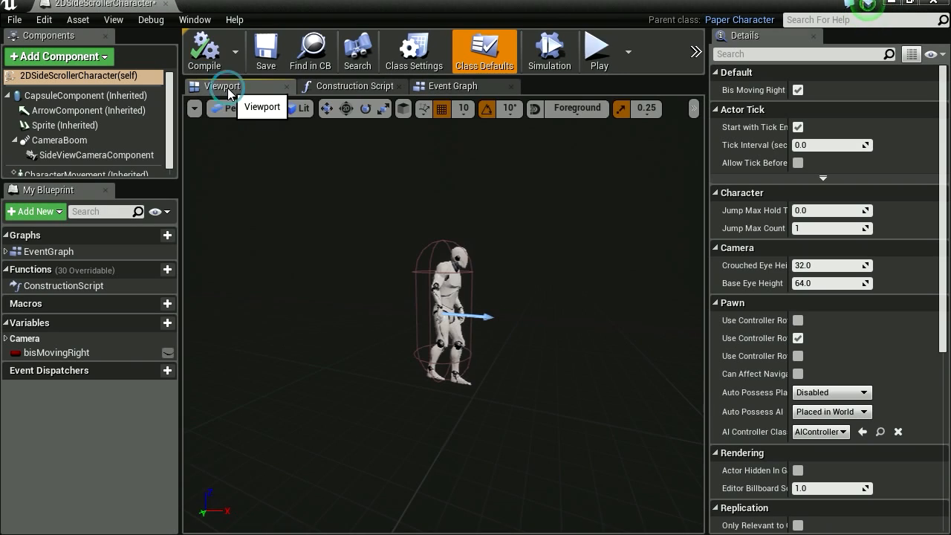
{"action": "left_click", "coordinate": [65, 125]}
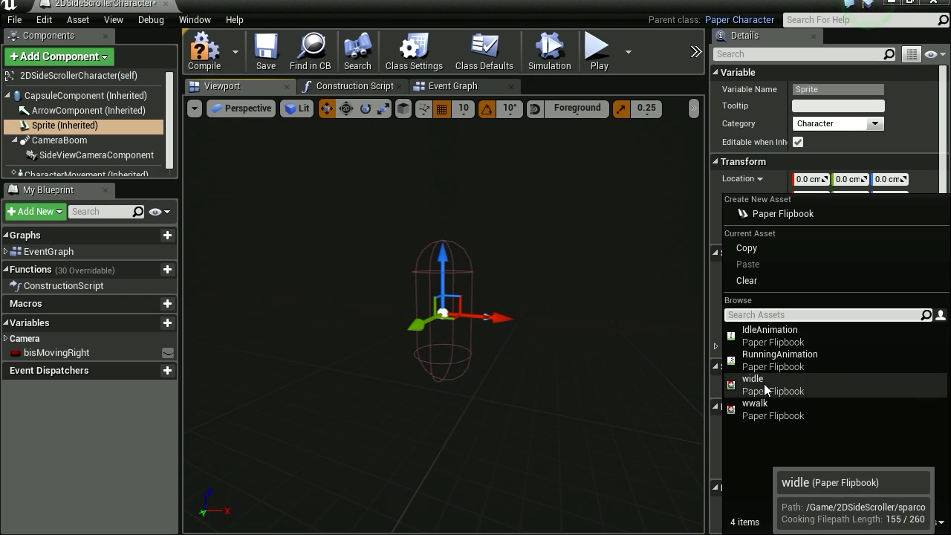
- Set the Sprite's Source Flipbook to widle, lower Capsule Half Height to 74.11, and compile
{"action": "left_click", "coordinate": [751, 379]}
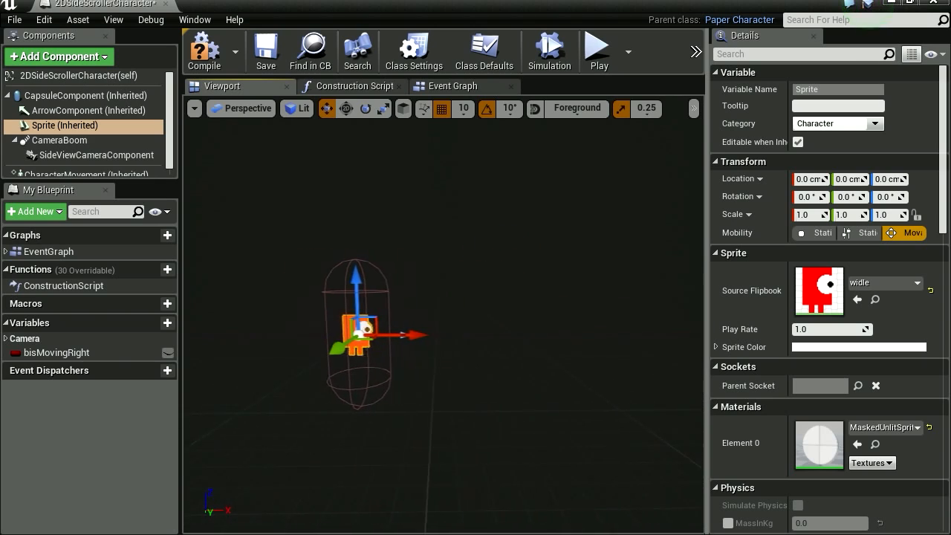
{"action": "left_click", "coordinate": [366, 108]}
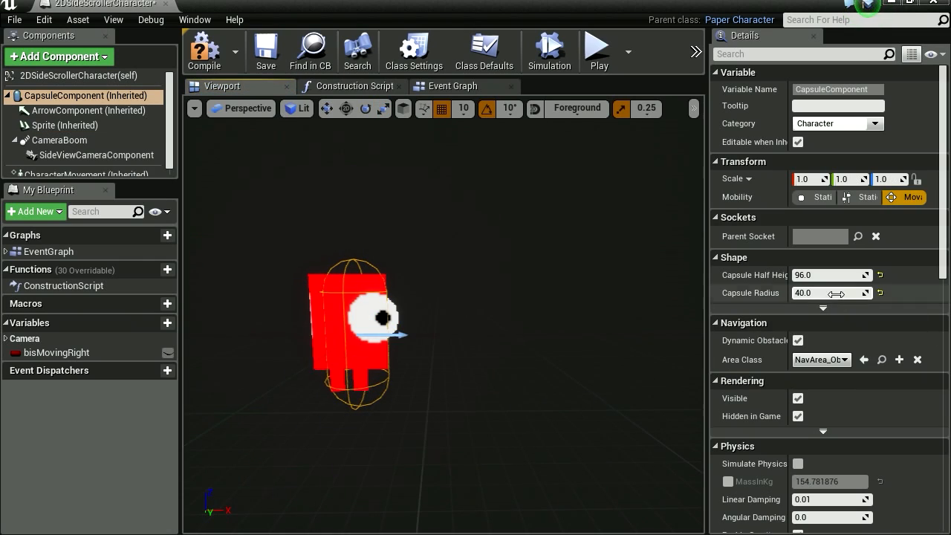
{"action": "left_click_drag", "start_coordinate": [832, 275], "coordinate": [818, 275]}
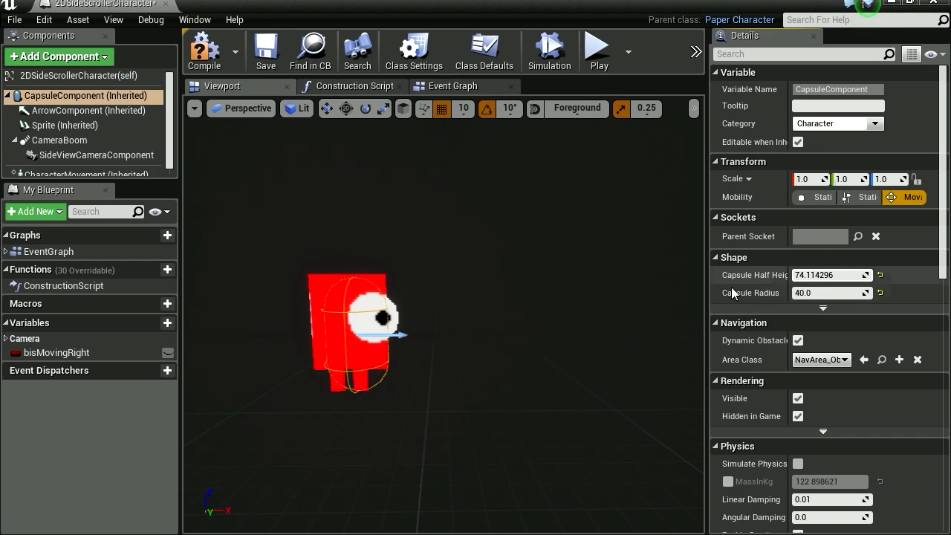
{"action": "mouse_move", "coordinate": [205, 52]}
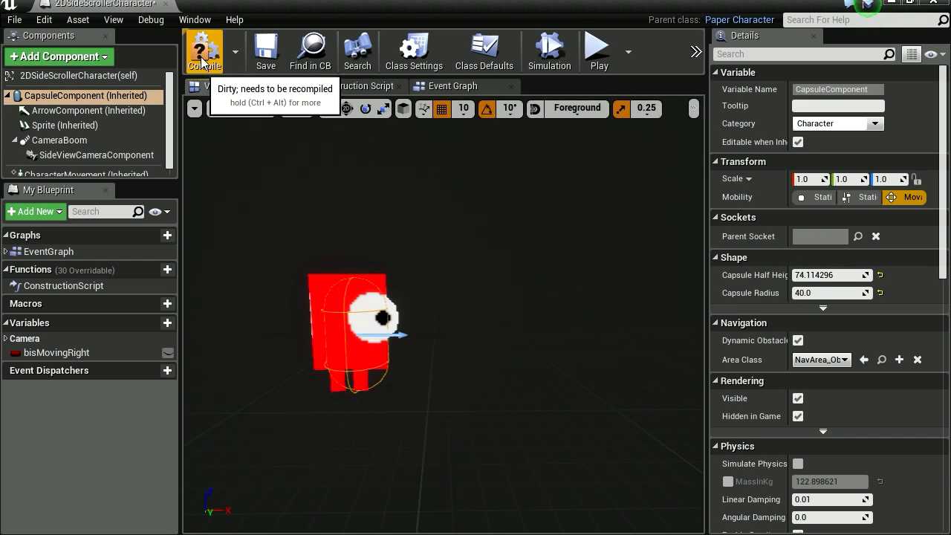
{"action": "left_click", "coordinate": [205, 47]}
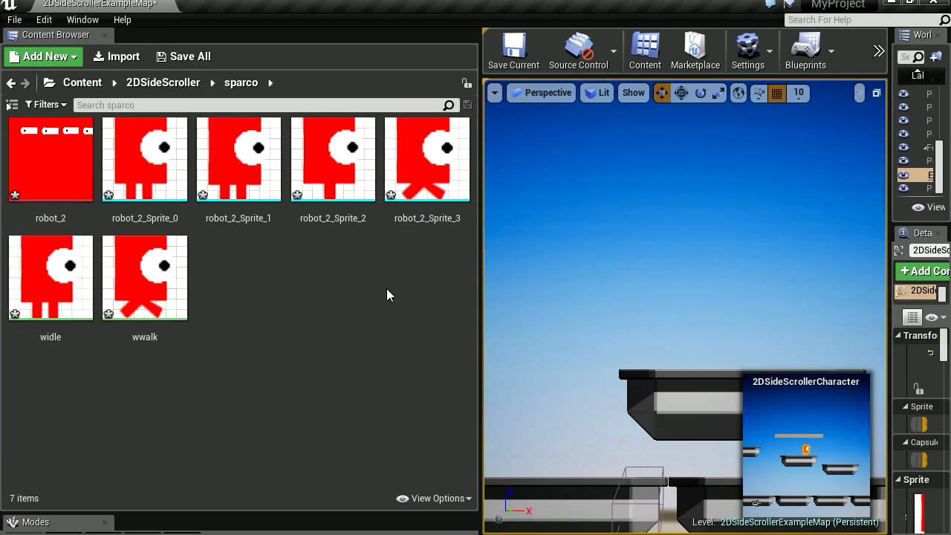
{"action": "mouse_move", "coordinate": [50, 289]}
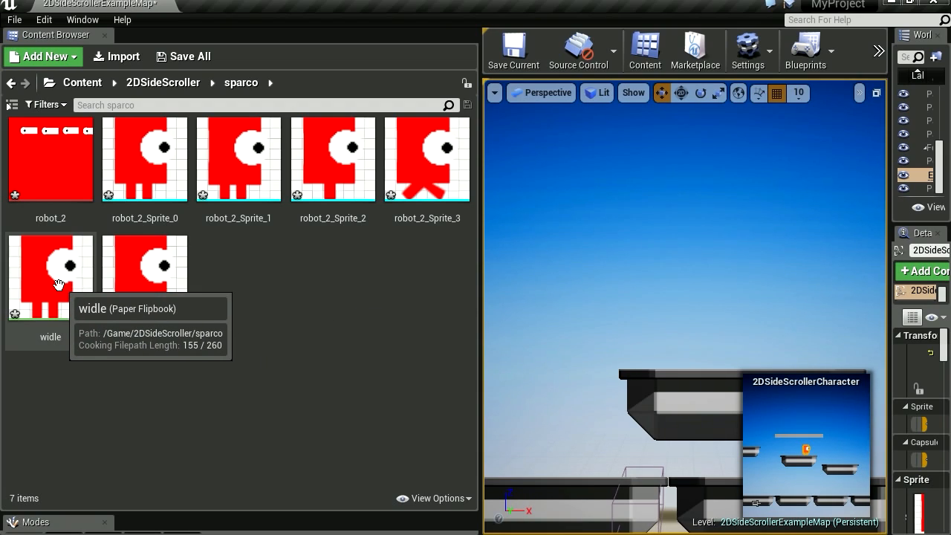
- Give robot_2_Sprite_0 in the widle flipbook a custom pivot at its feet (32, 73)
{"action": "double_click", "coordinate": [51, 274]}
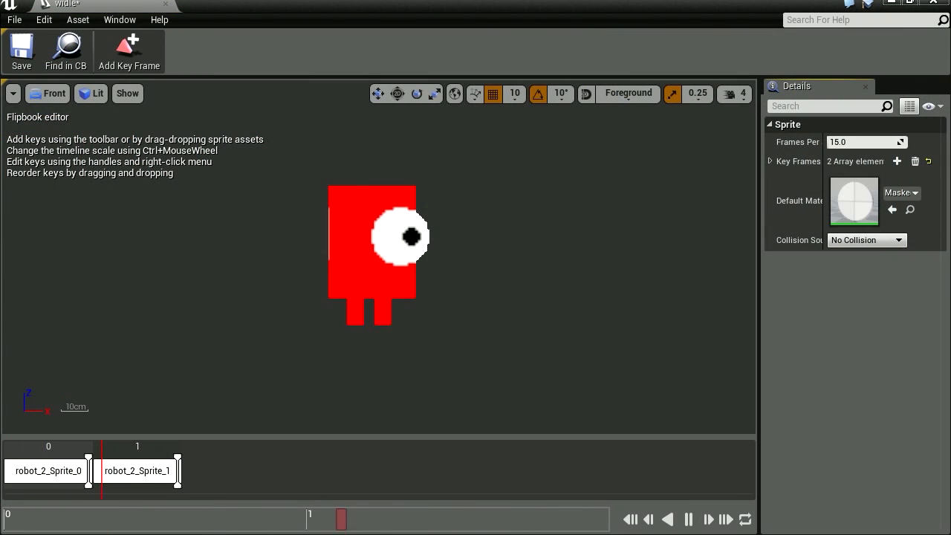
{"action": "mouse_move", "coordinate": [68, 477]}
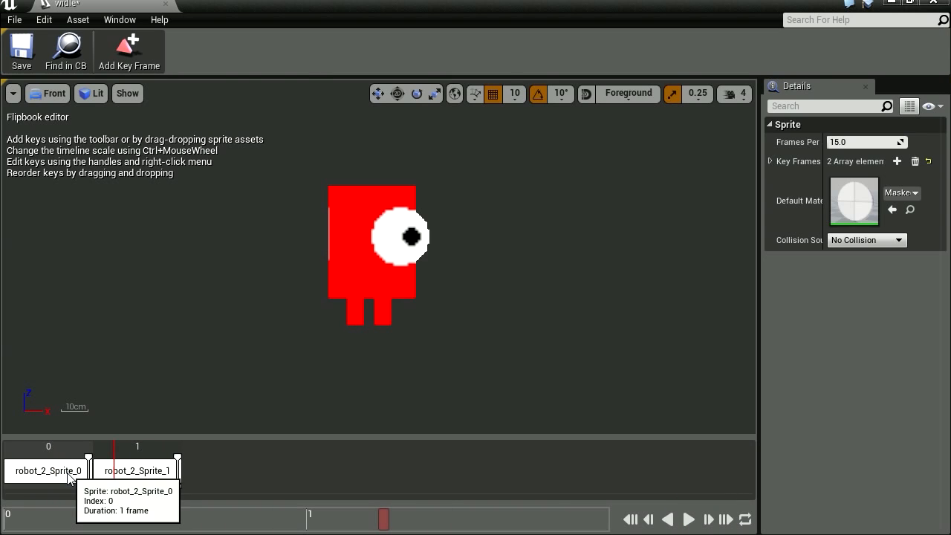
{"action": "right_click", "coordinate": [47, 469]}
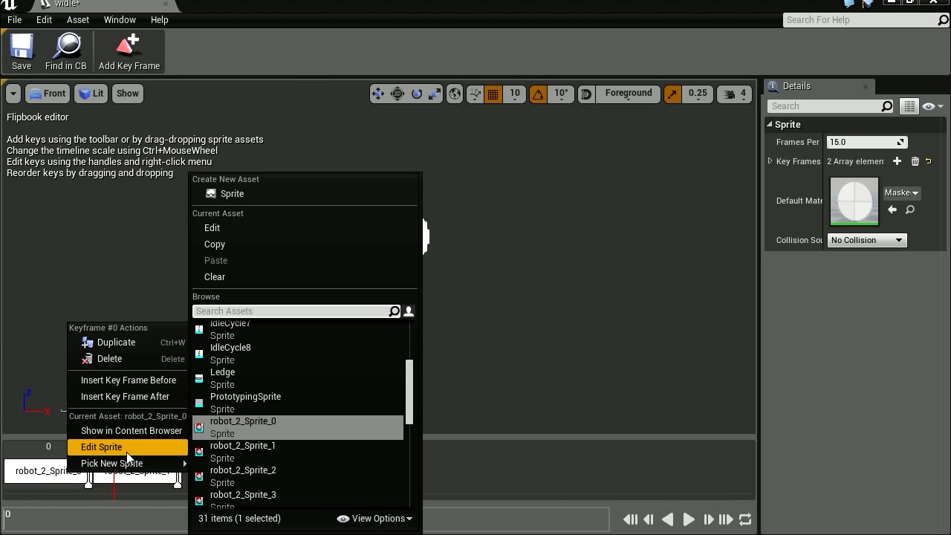
{"action": "left_click", "coordinate": [101, 446]}
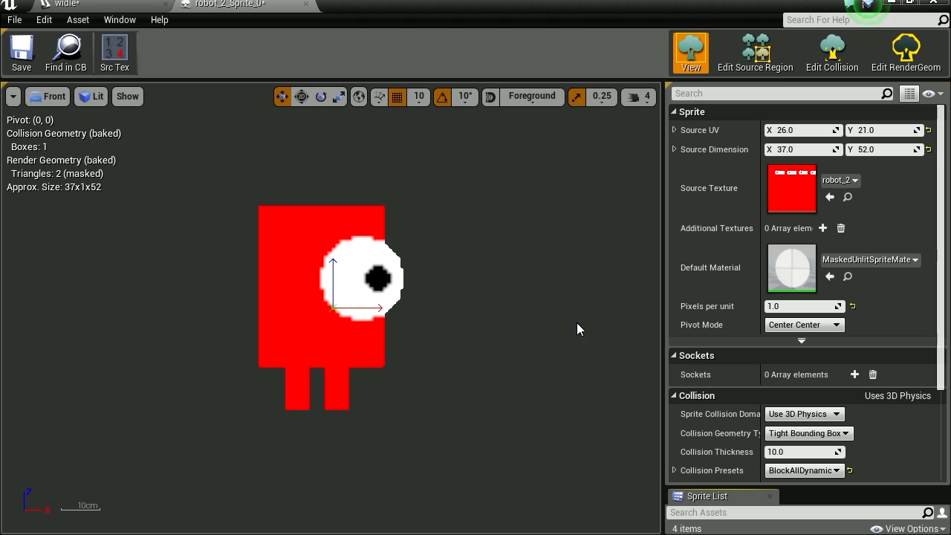
{"action": "mouse_move", "coordinate": [349, 330]}
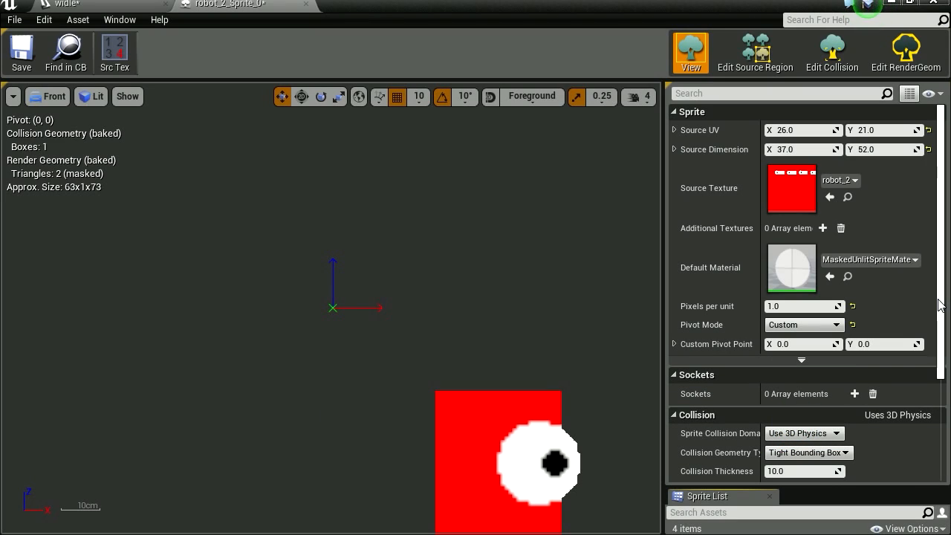
{"action": "scroll", "scroll_direction": "down", "scroll_amount": 3}
{"action": "type", "text": "62"}
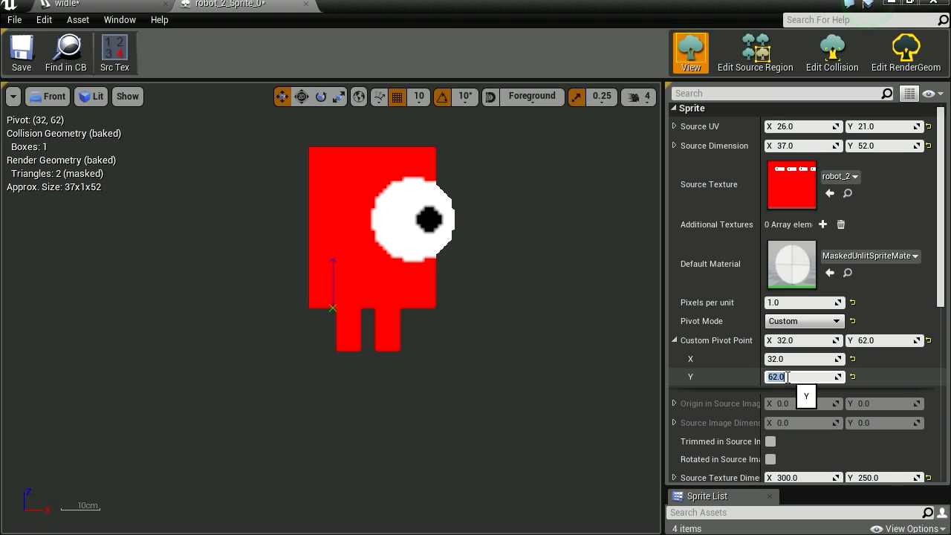
{"action": "type", "text": "73.0"}
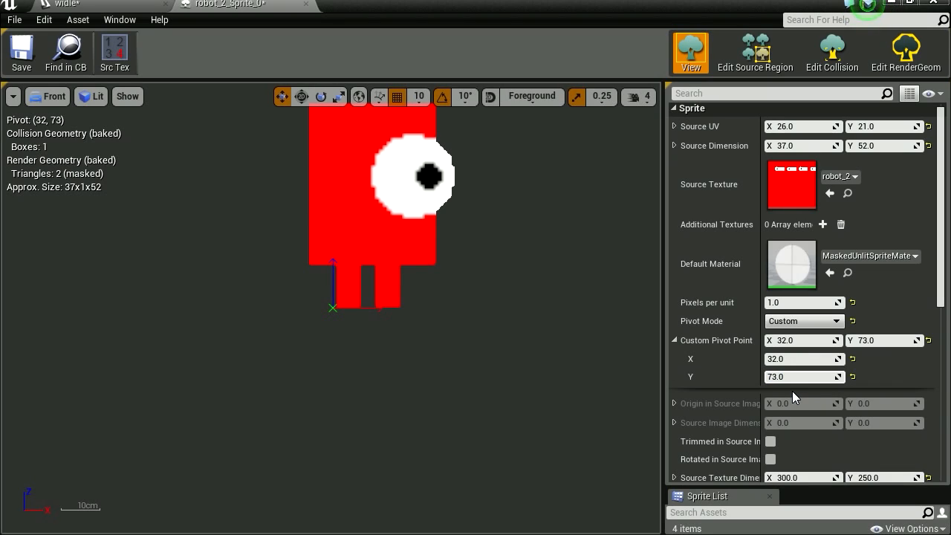
{"action": "type", "text": "46.0"}
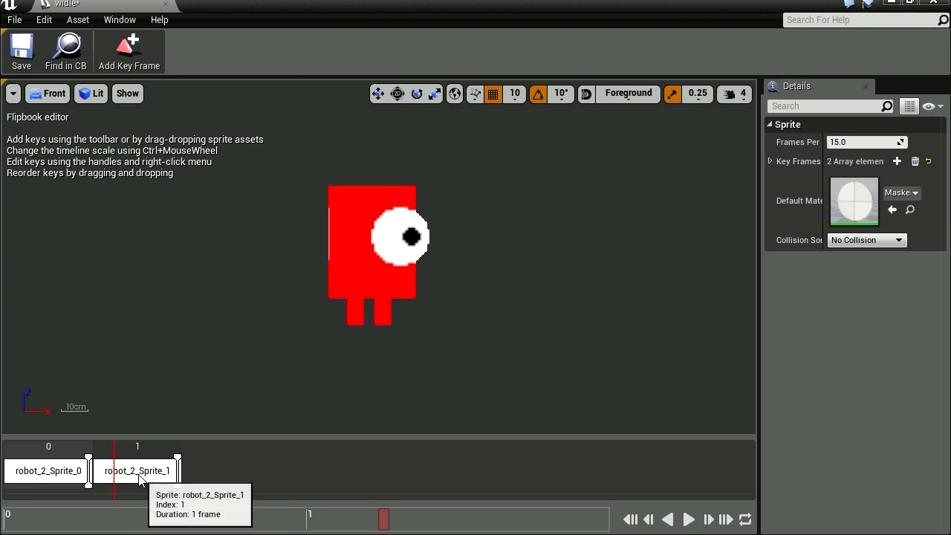
- Give robot_2_Sprite_1 a custom pivot with Y 73.0 and play the idle flipbook preview
{"action": "double_click", "coordinate": [136, 470]}
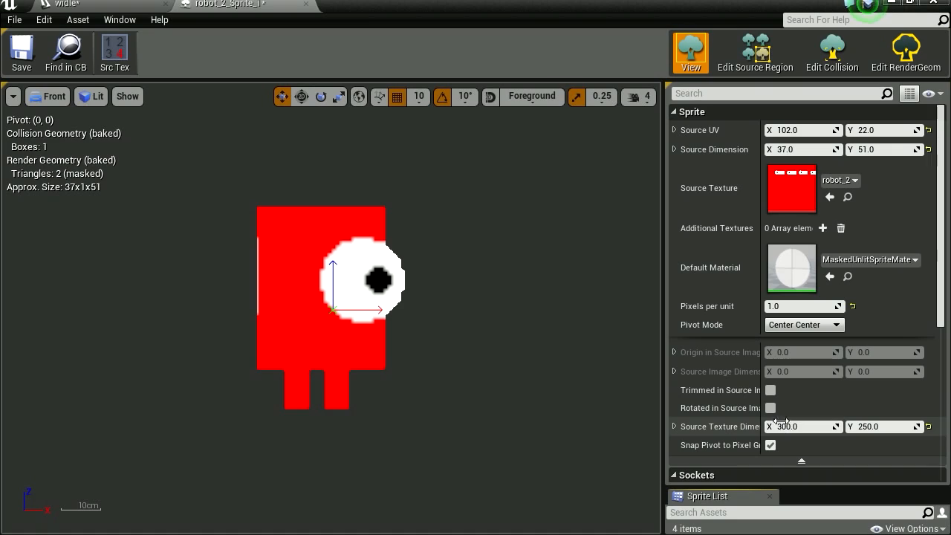
{"action": "mouse_move", "coordinate": [836, 324]}
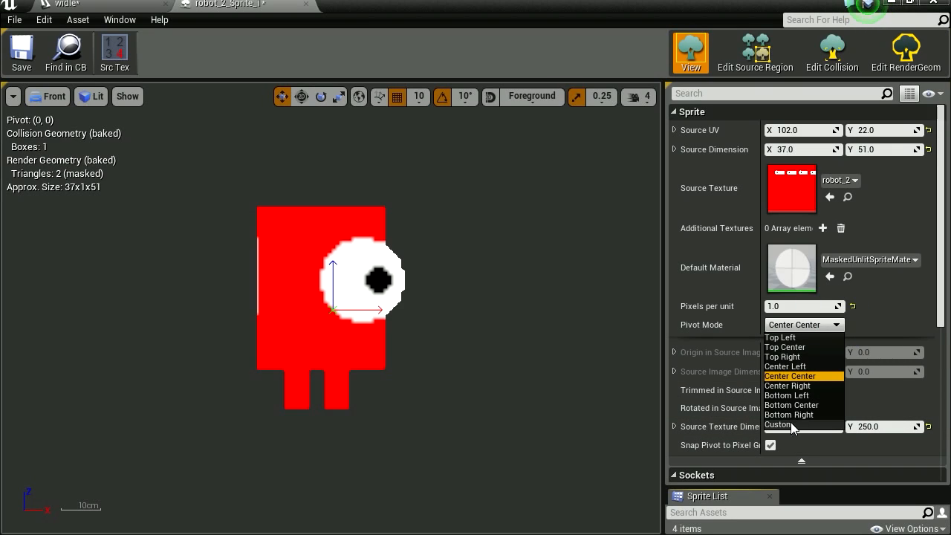
{"action": "left_click", "coordinate": [778, 425]}
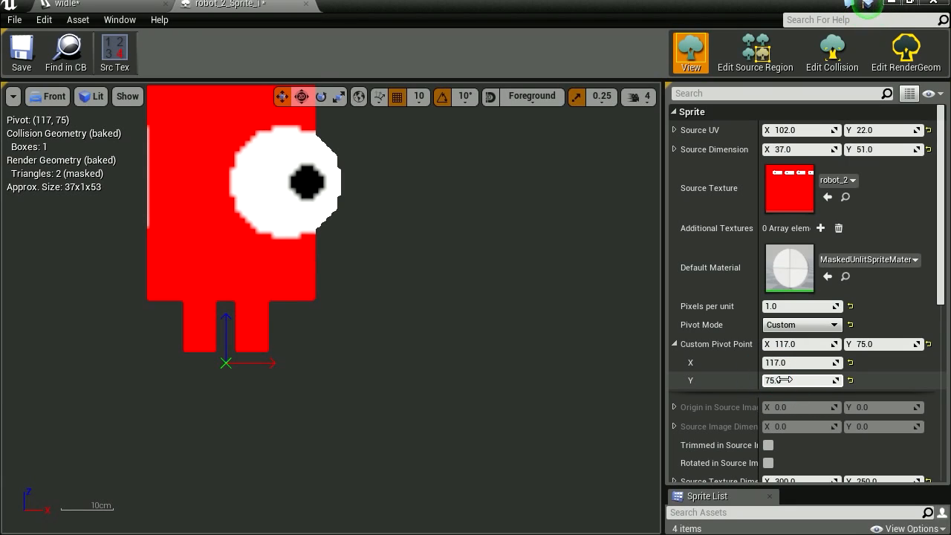
{"action": "type", "text": "73.0"}
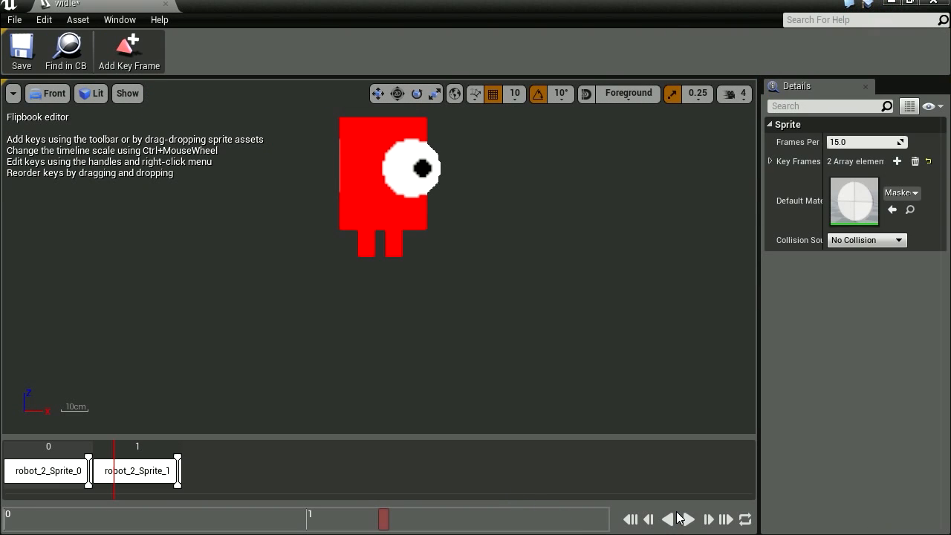
{"action": "left_click", "coordinate": [686, 520]}
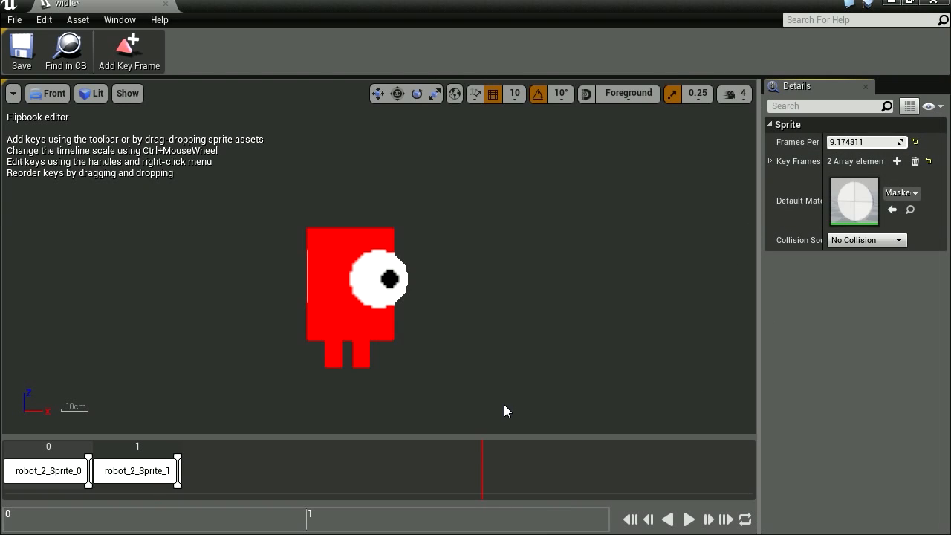
{"action": "left_click", "coordinate": [686, 520]}
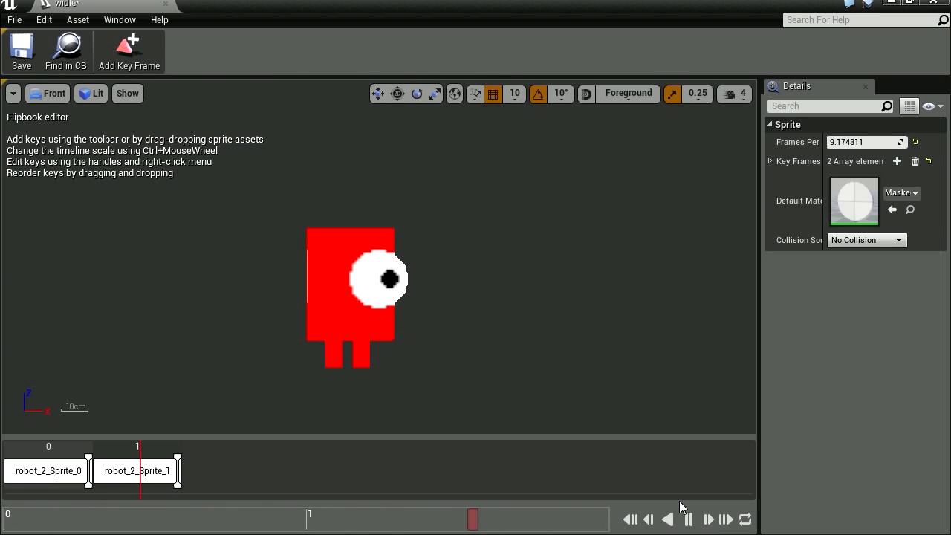
{"action": "left_click", "coordinate": [687, 518]}
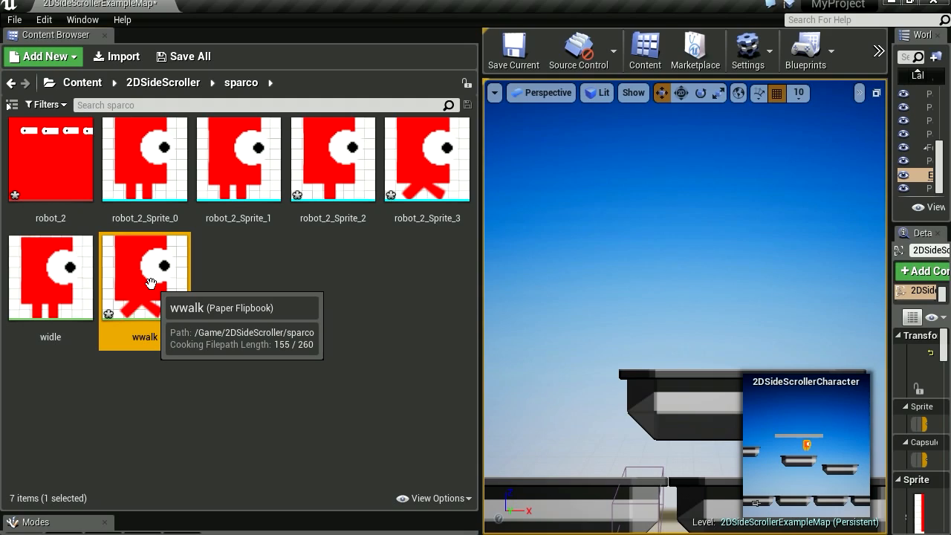
- Give the first wwalk frame's sprite a custom pivot at its feet (193, 73)
{"action": "double_click", "coordinate": [145, 278]}
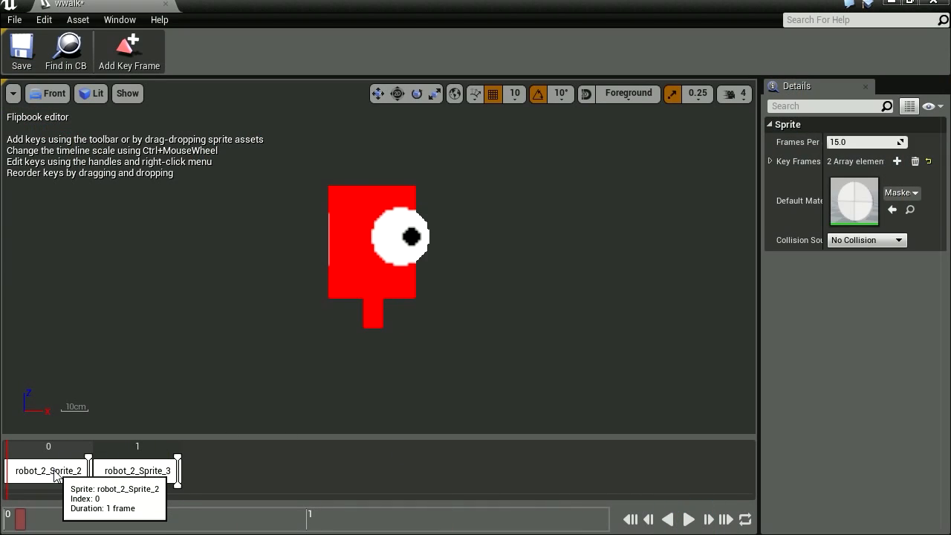
{"action": "right_click", "coordinate": [48, 469]}
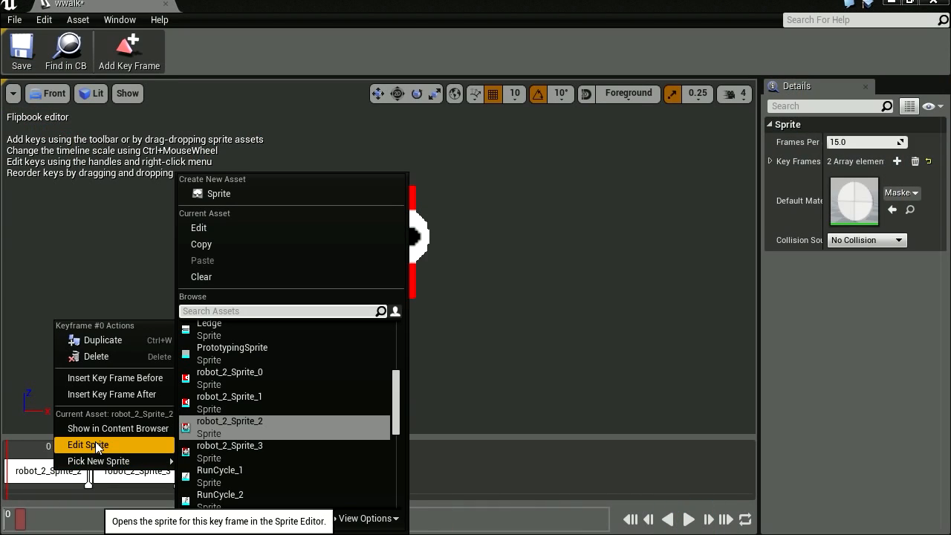
{"action": "left_click", "coordinate": [88, 444]}
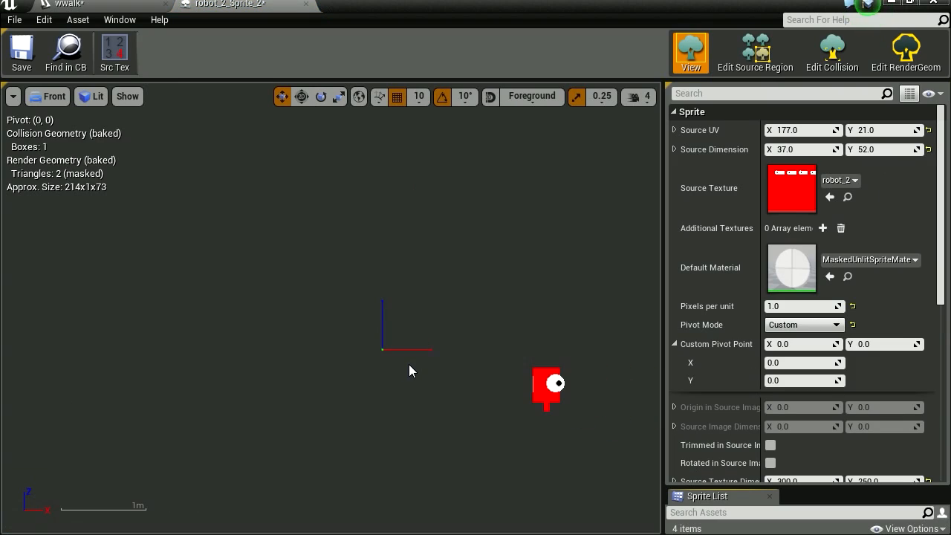
{"action": "mouse_move", "coordinate": [593, 404]}
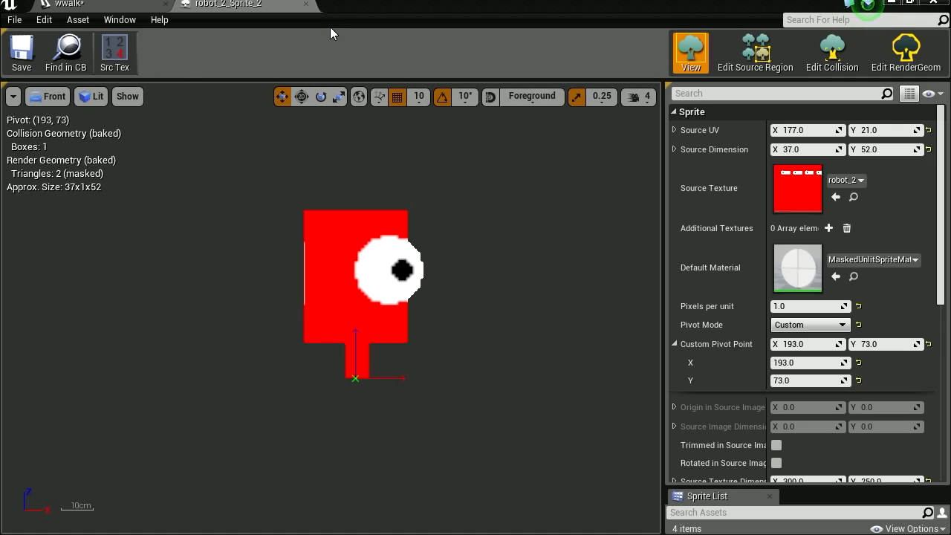
{"action": "left_click", "coordinate": [89, 5]}
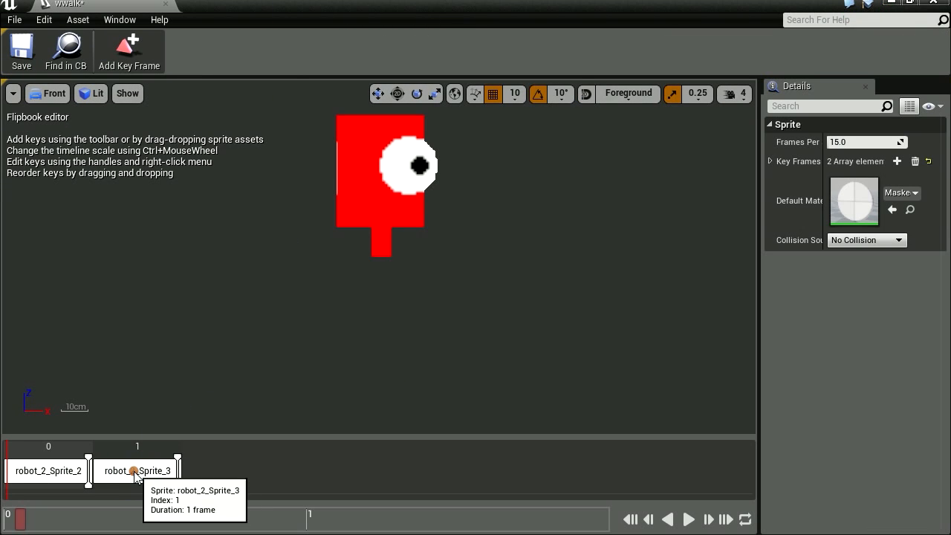
- Set robot_2_Sprite_3 to a Custom pivot mode and play the walk flipbook preview
{"action": "double_click", "coordinate": [134, 470]}
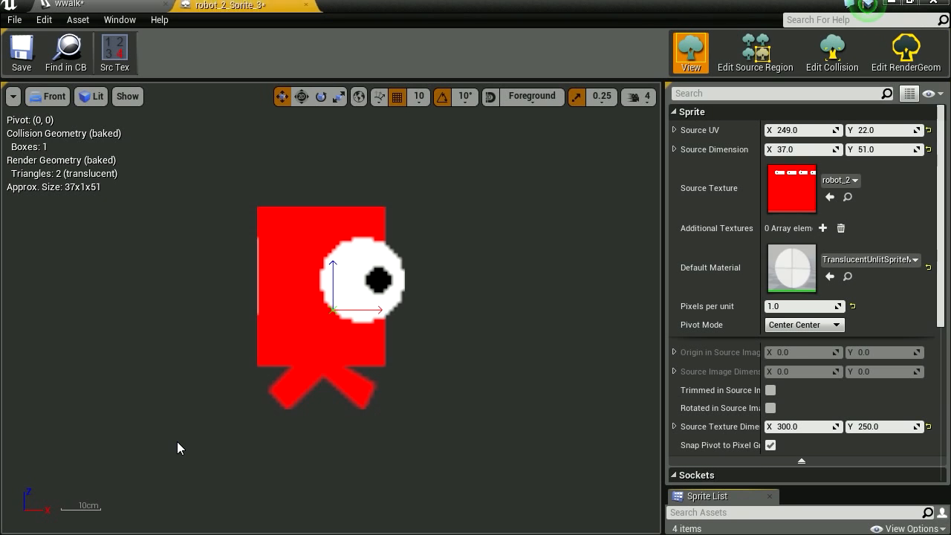
{"action": "left_click", "coordinate": [804, 324]}
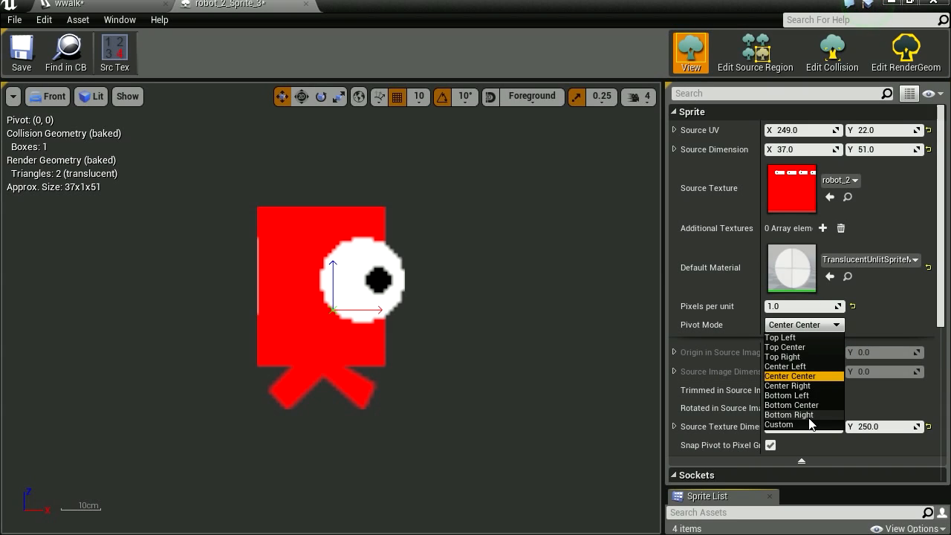
{"action": "left_click", "coordinate": [779, 425]}
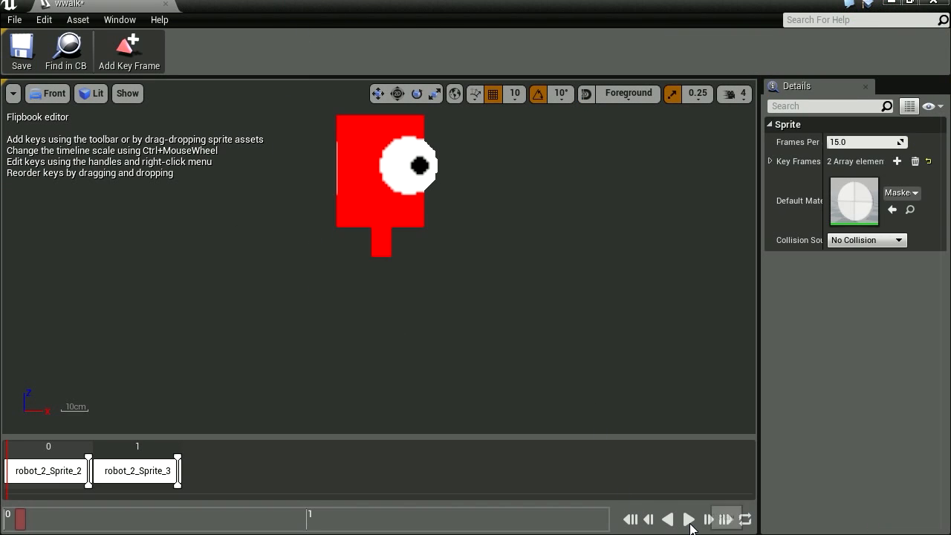
{"action": "left_click", "coordinate": [686, 520]}
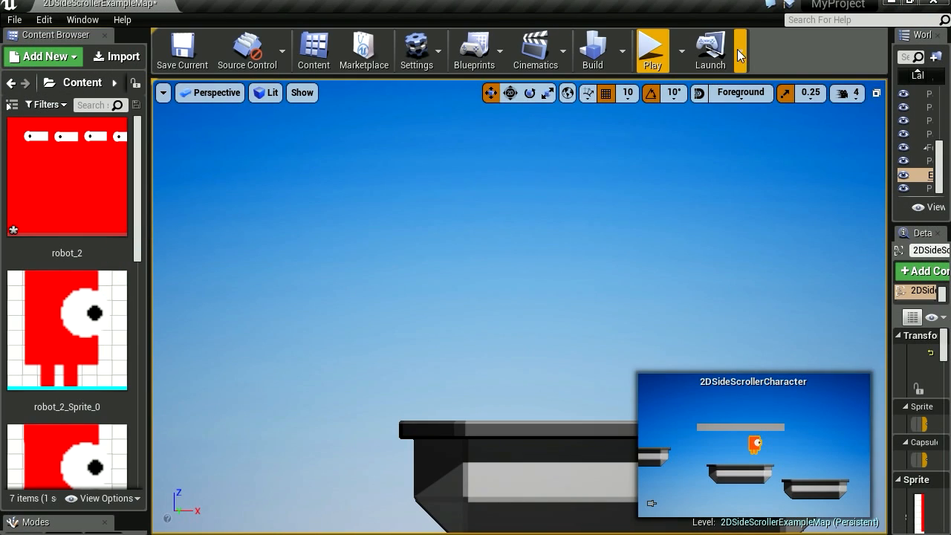
- Select the Sprite component (widle flipbook) in the 2DSideScrollerCharacter blueprint's viewport
{"action": "left_click", "coordinate": [651, 50]}
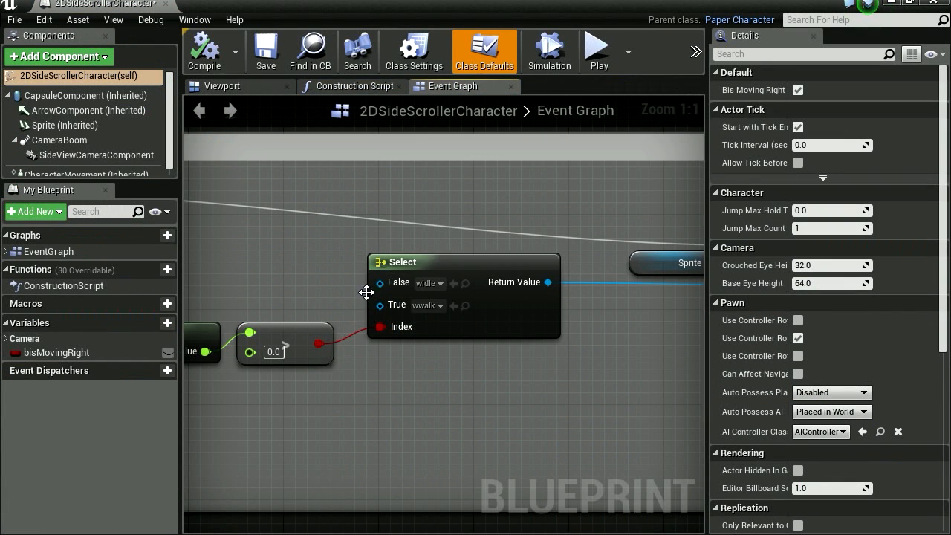
{"action": "left_click", "coordinate": [222, 87]}
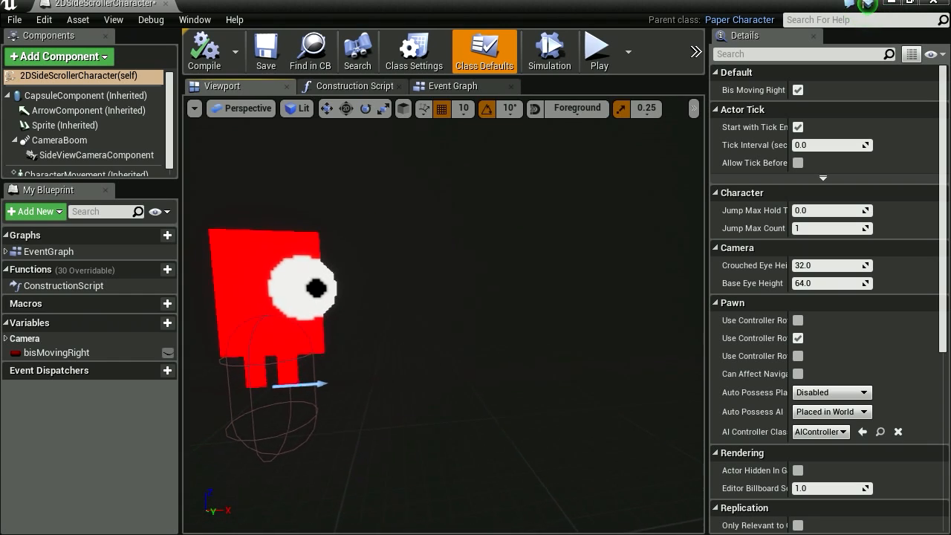
{"action": "left_click", "coordinate": [66, 124]}
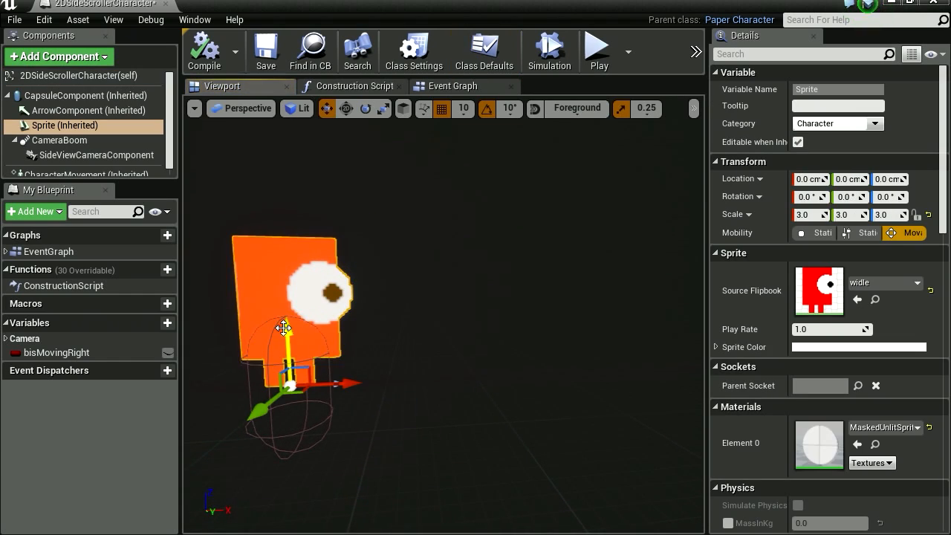